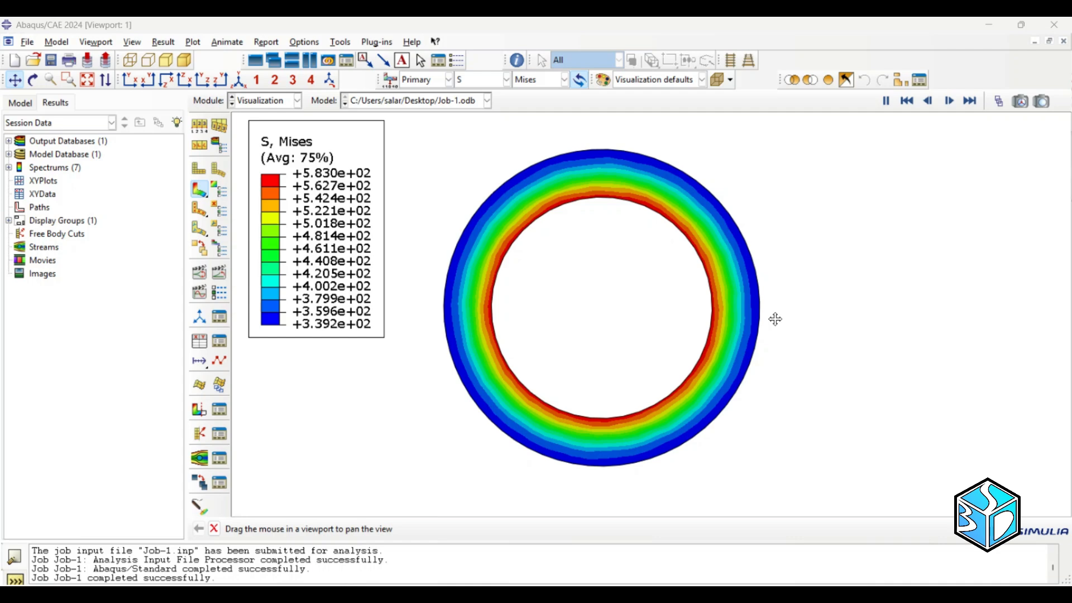
mouse_move(675, 466)
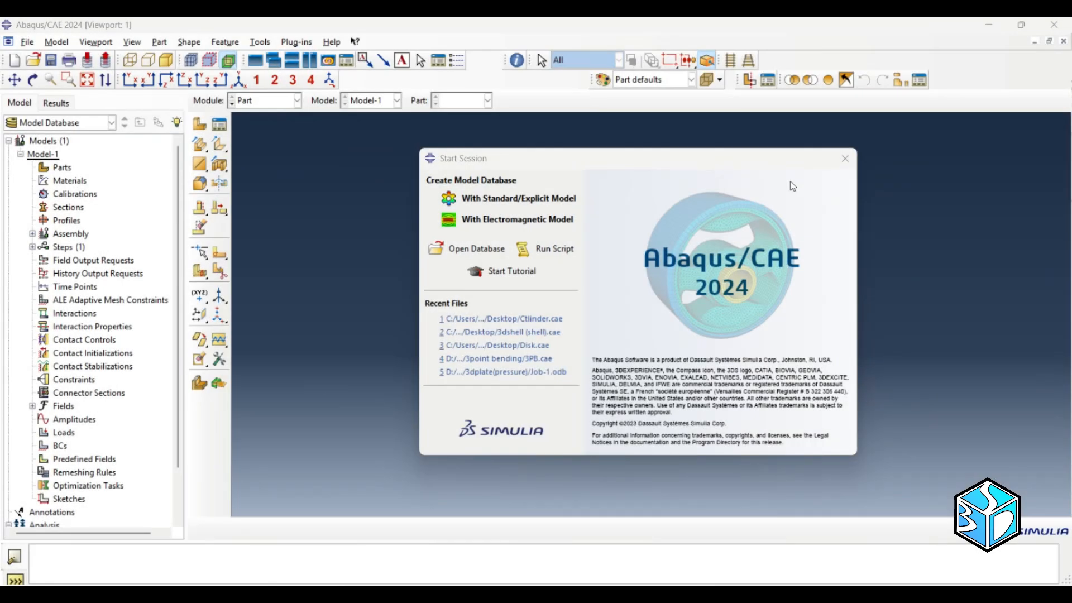
mouse_move(747, 173)
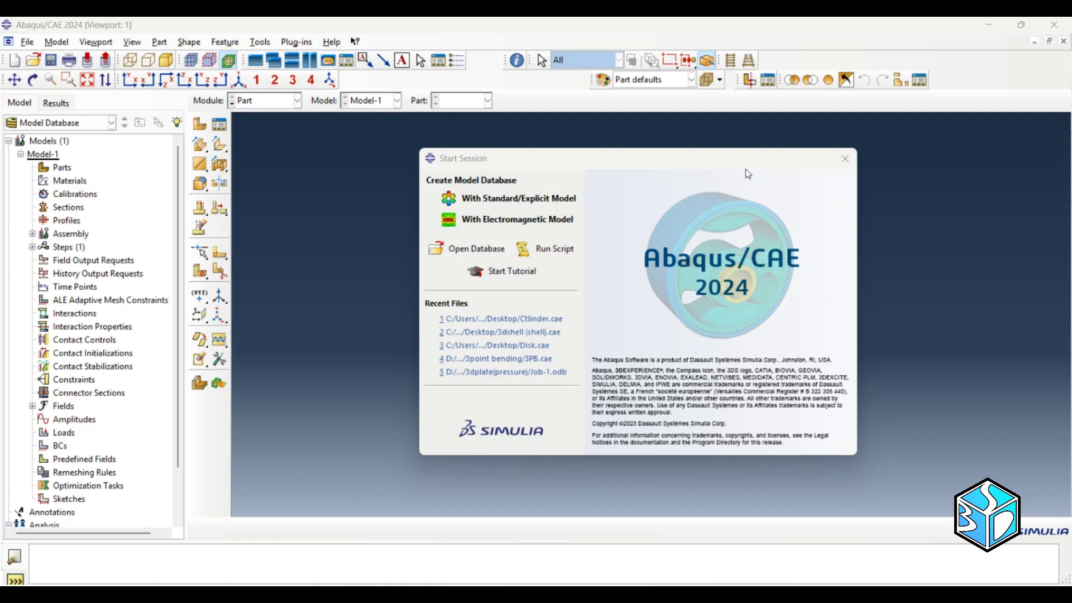
mouse_move(738, 170)
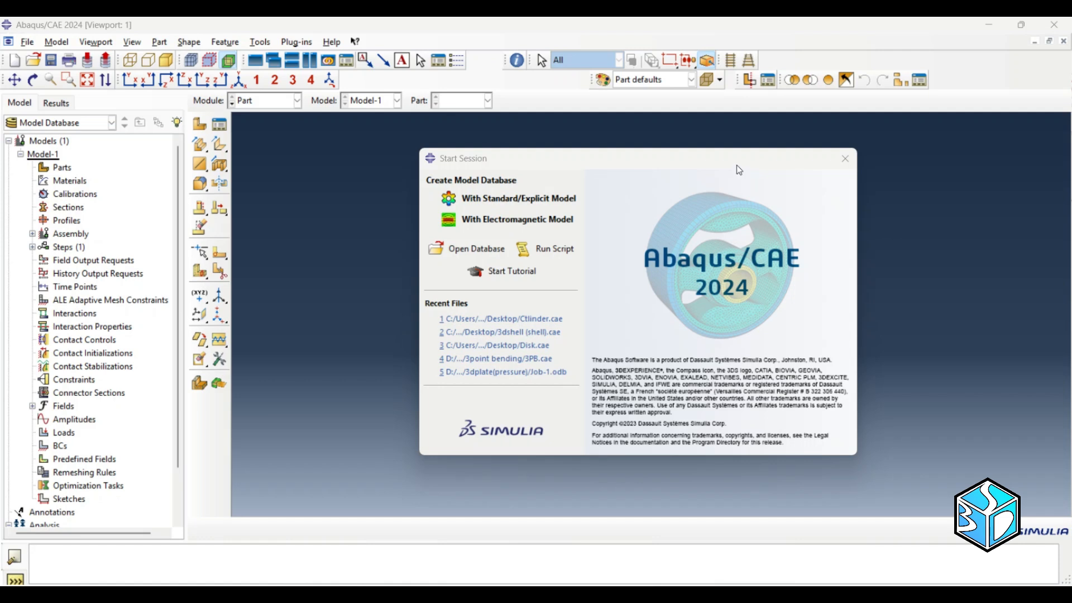
mouse_move(517, 198)
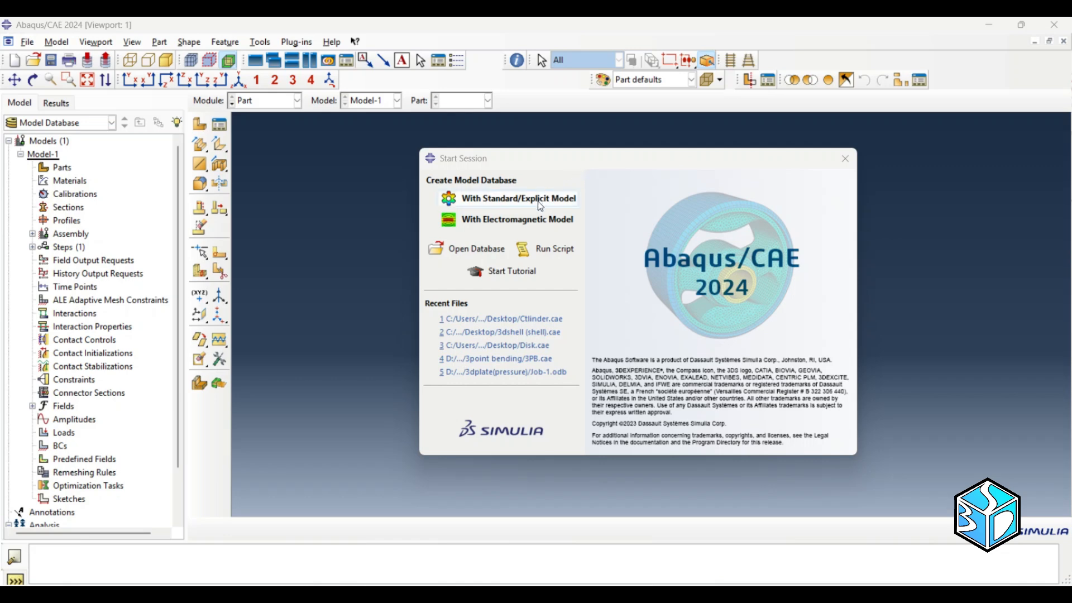
Start a Standard/Explicit model database and define part Pipe as a 2D planar deformable shell.
click(518, 198)
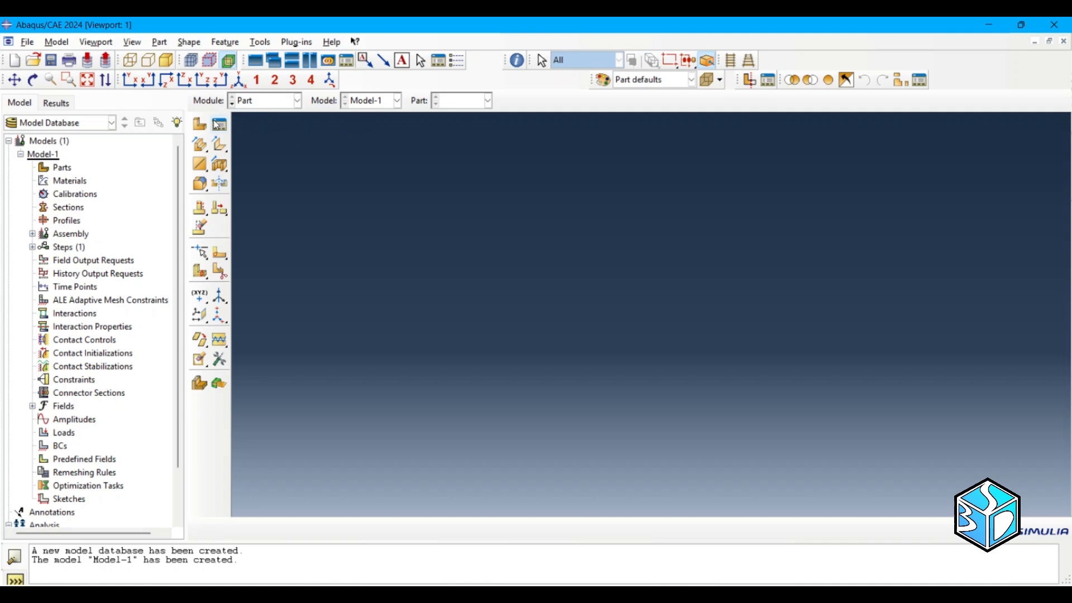
click(198, 124)
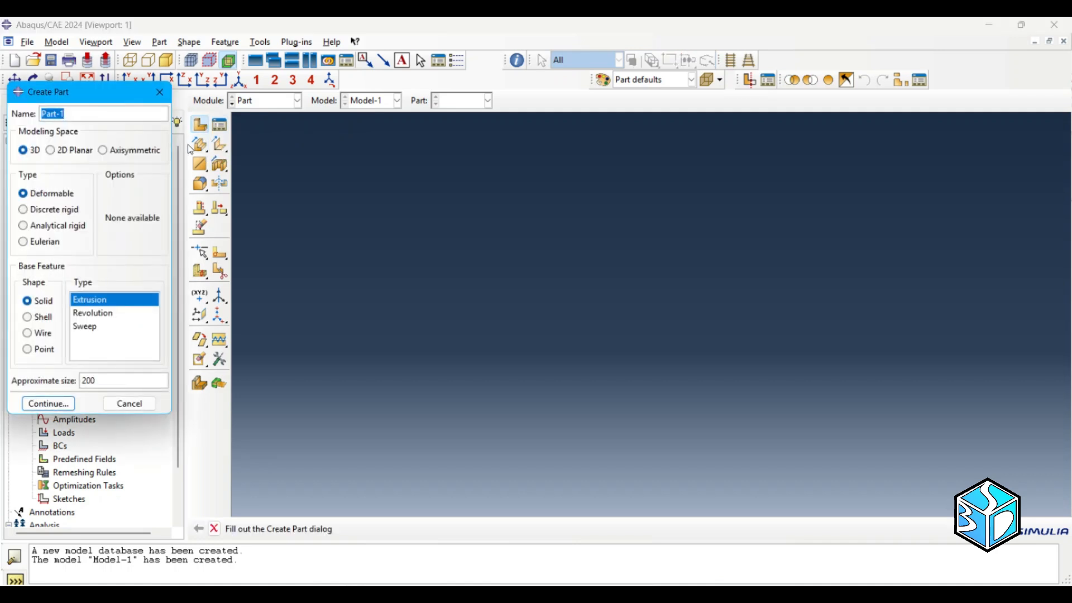
text(P)
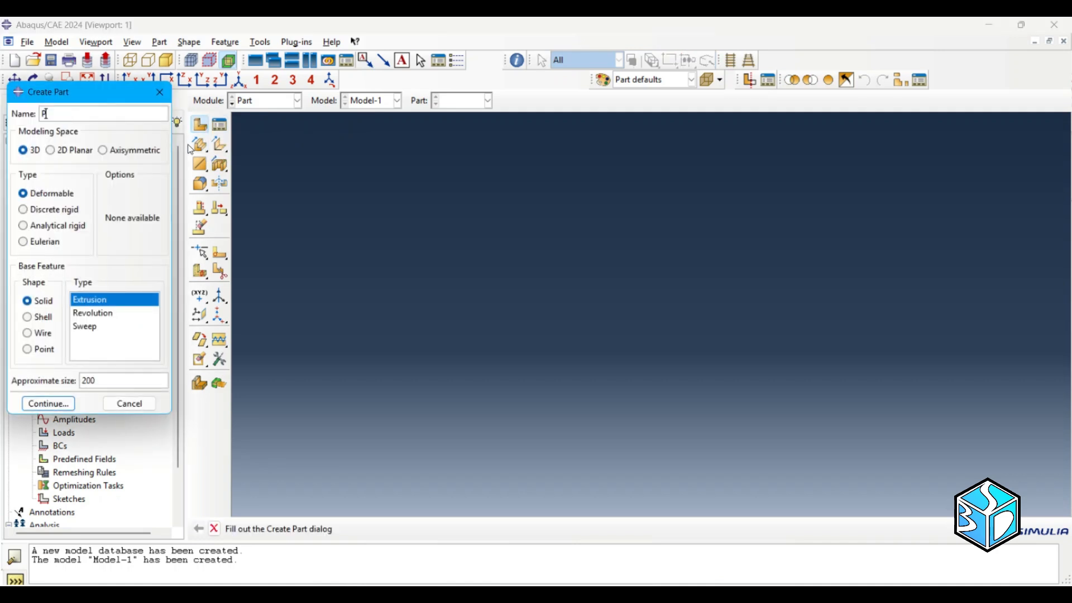
text(ipe)
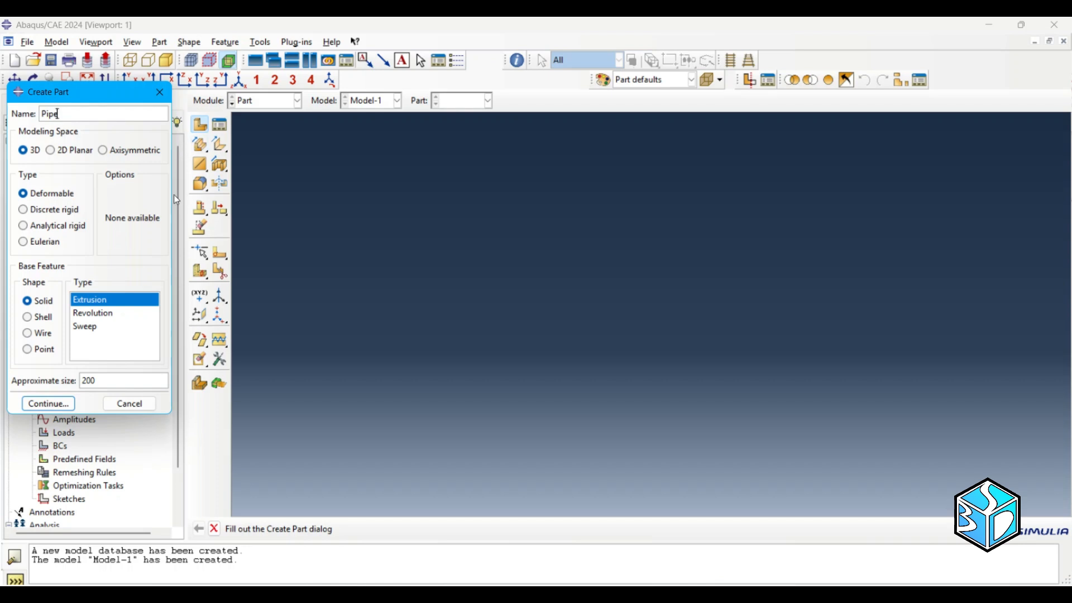
mouse_move(135, 158)
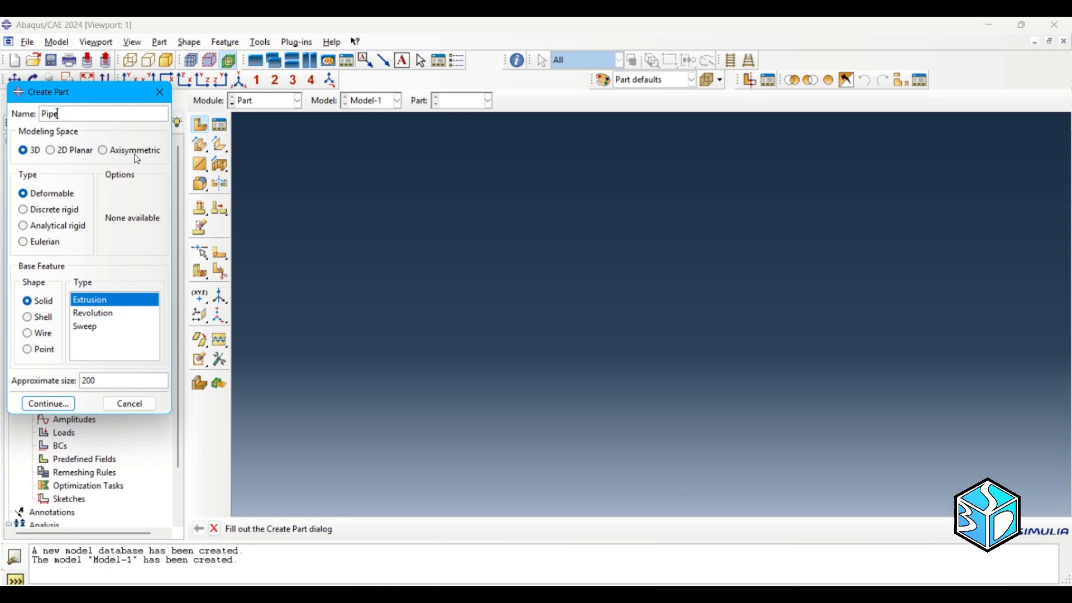
click(50, 150)
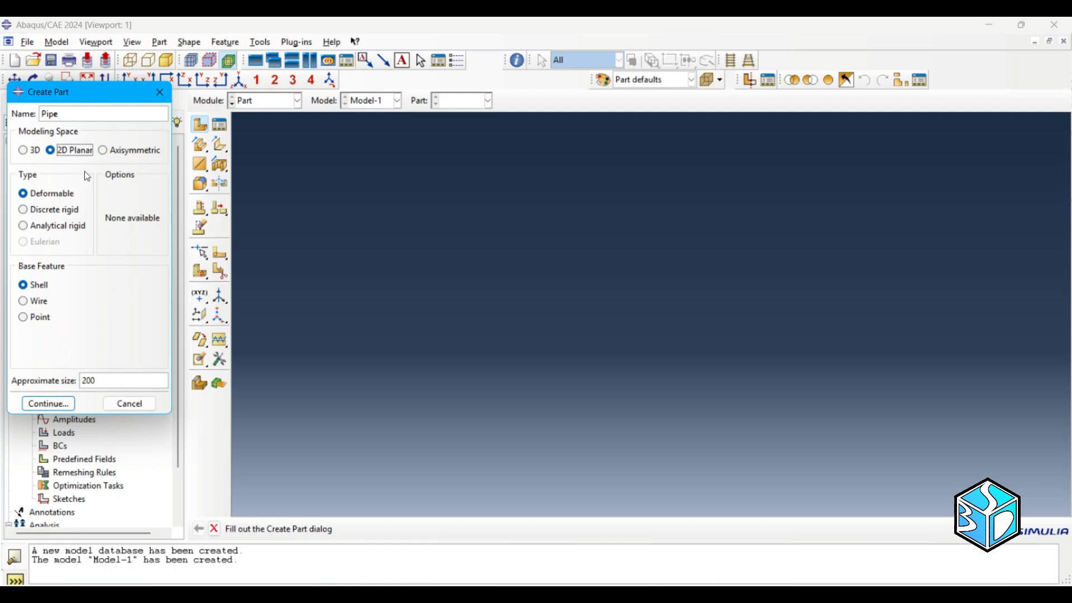
mouse_move(61, 315)
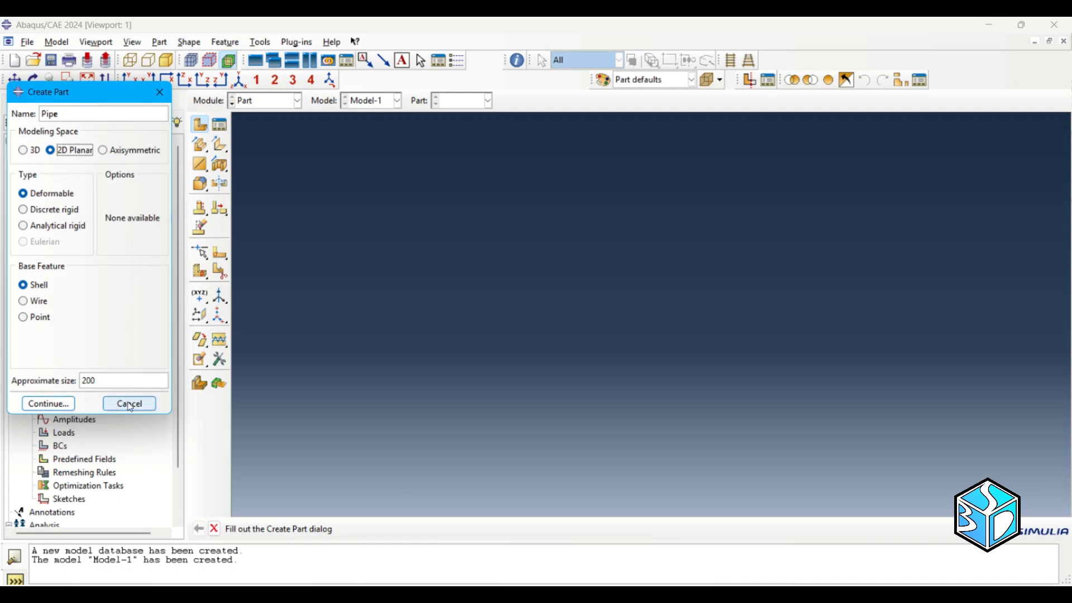
mouse_move(49, 403)
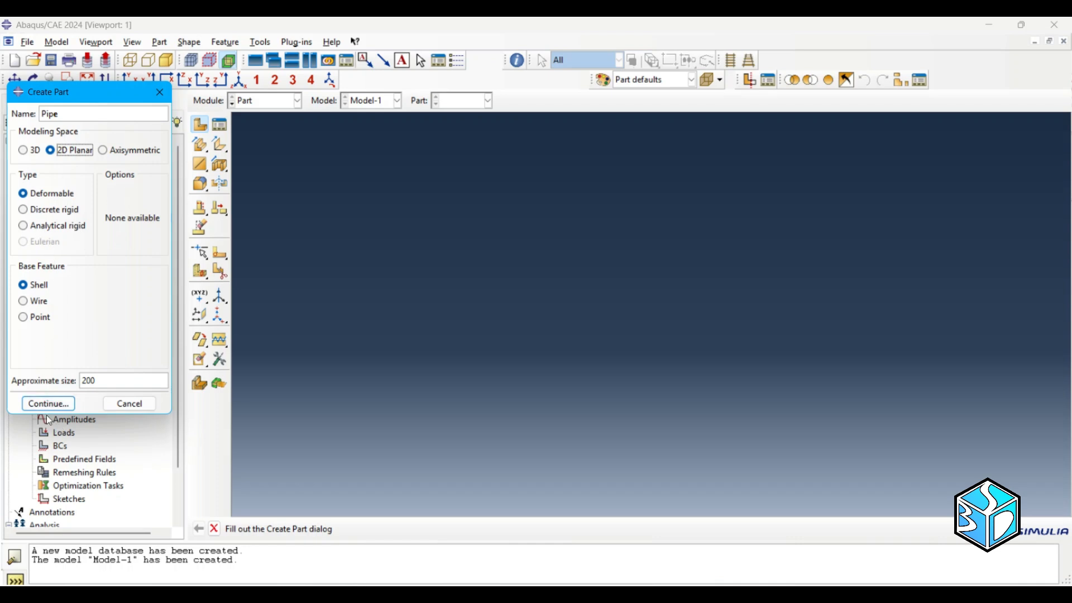
Sketch two concentric circles at the origin with radii 15 and 10.
click(48, 403)
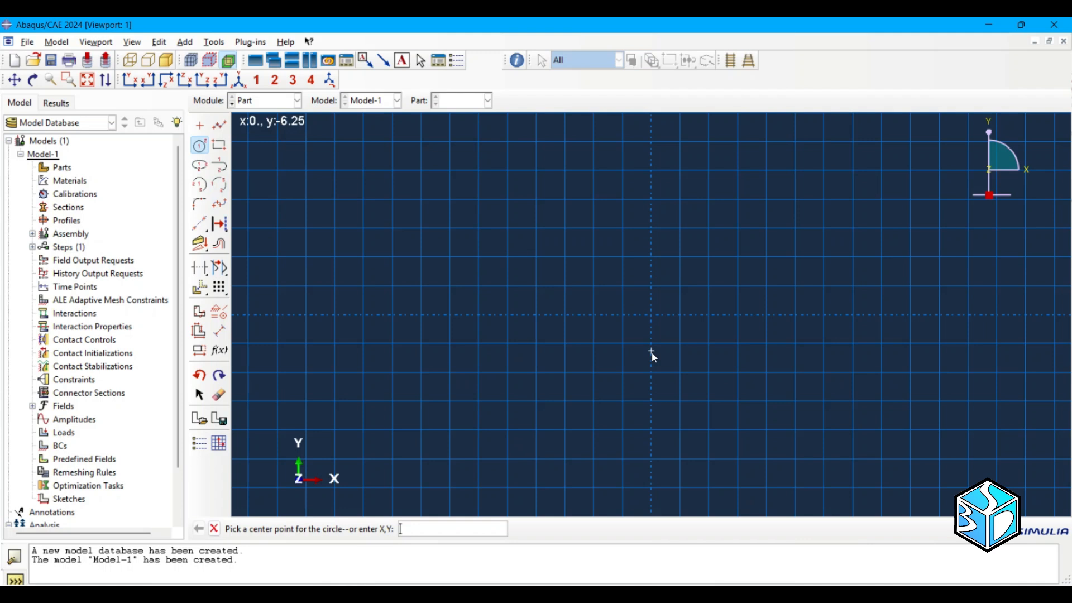
click(650, 314)
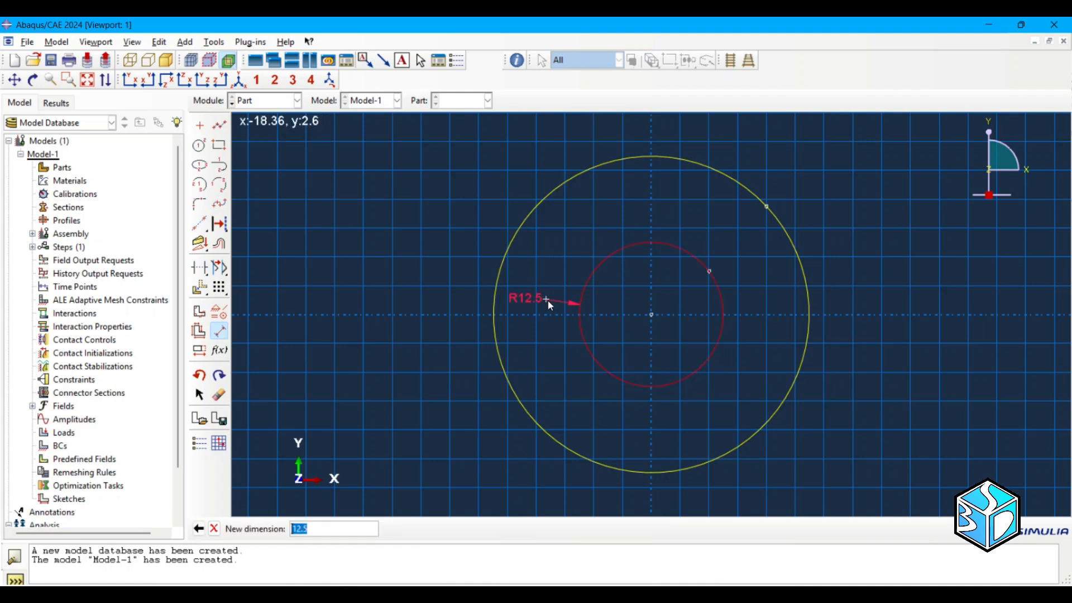
key(Return)
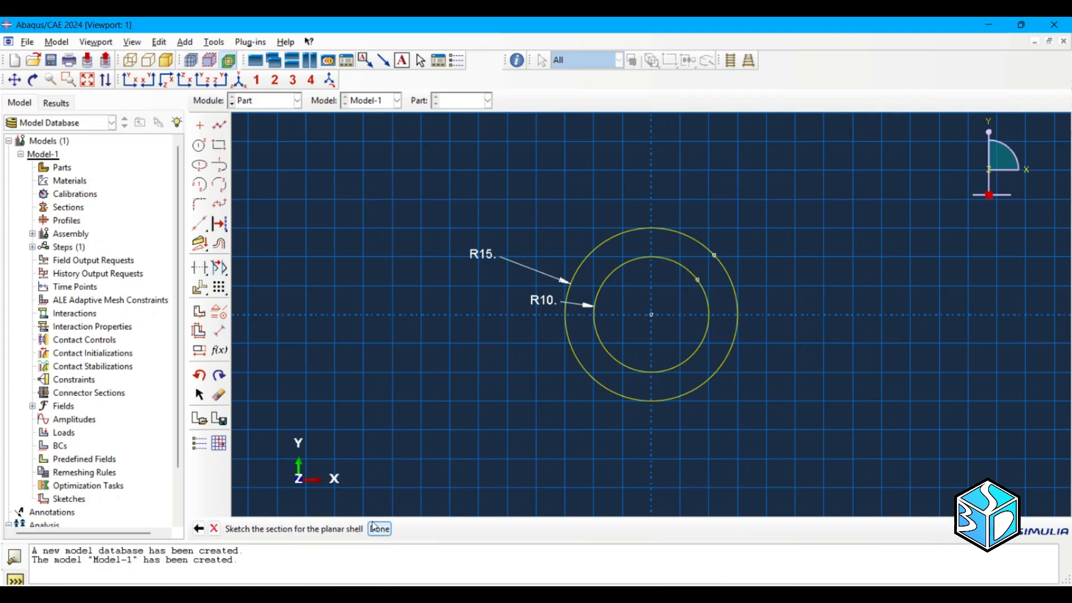
Build the ring part and define elastic material Steel with E 210e3 and Poisson's ratio 0.33.
click(378, 529)
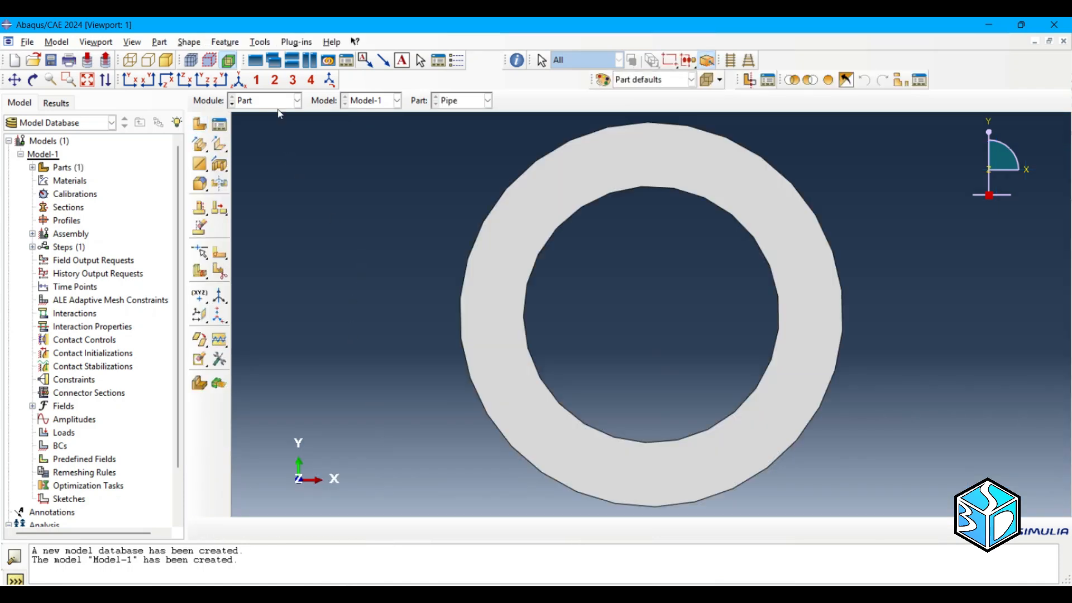
click(265, 100)
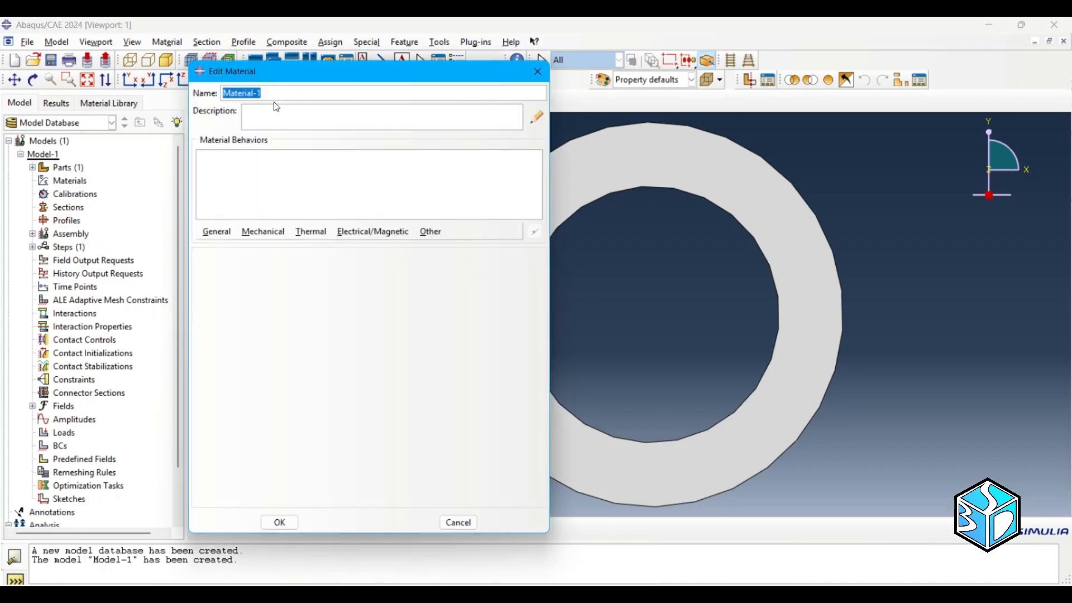
text(Steel)
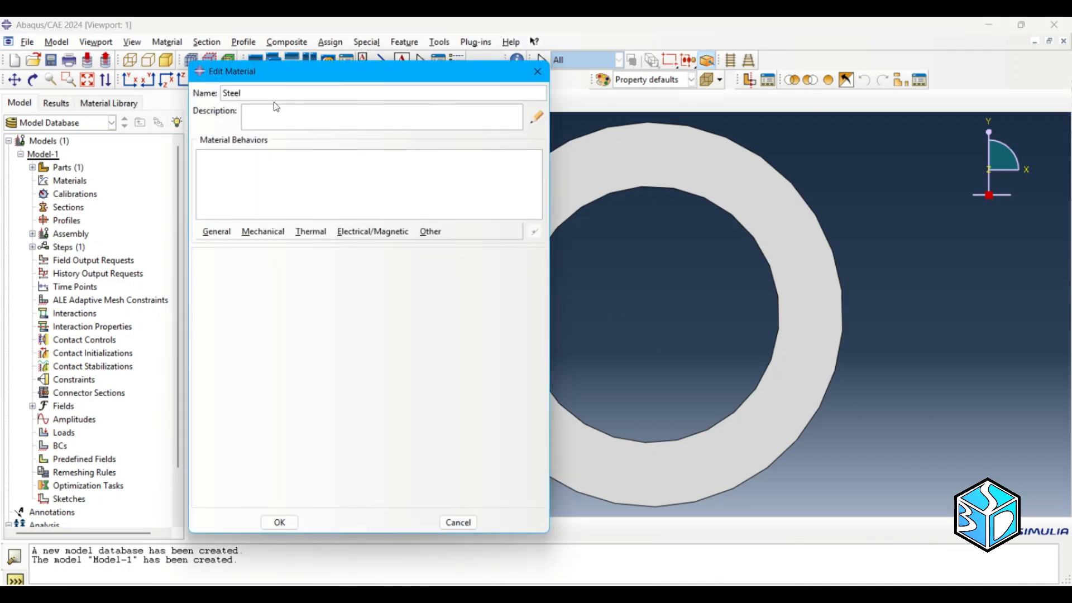
click(263, 231)
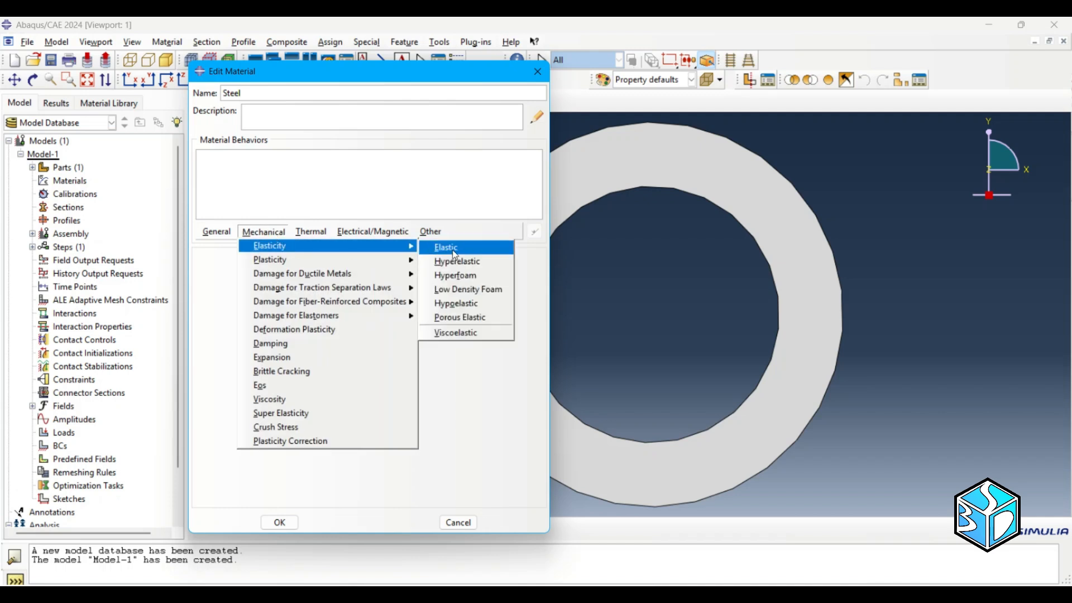
click(445, 246)
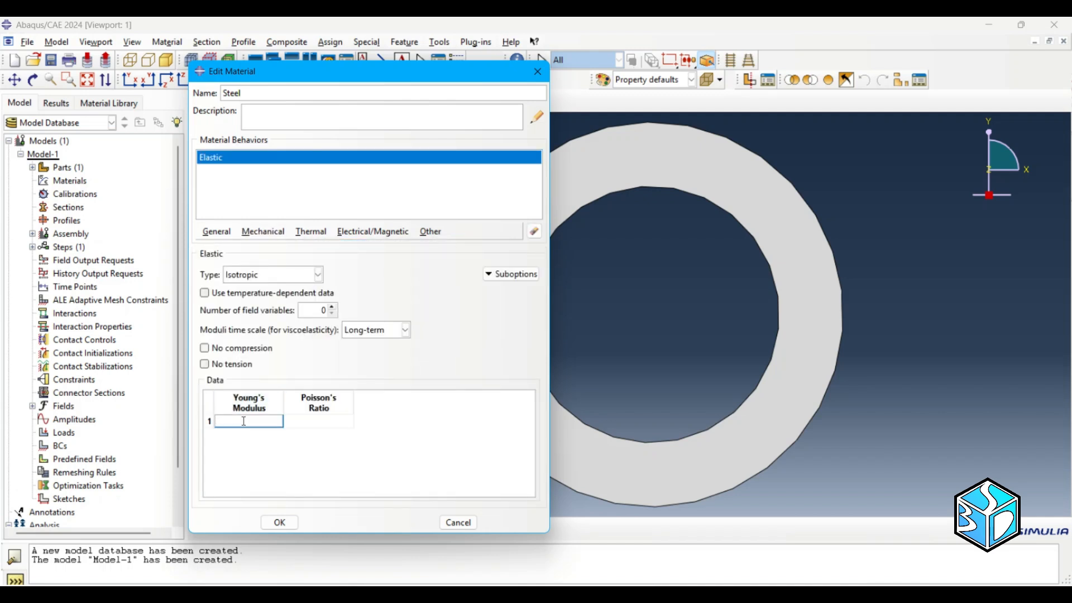
text(210e3)
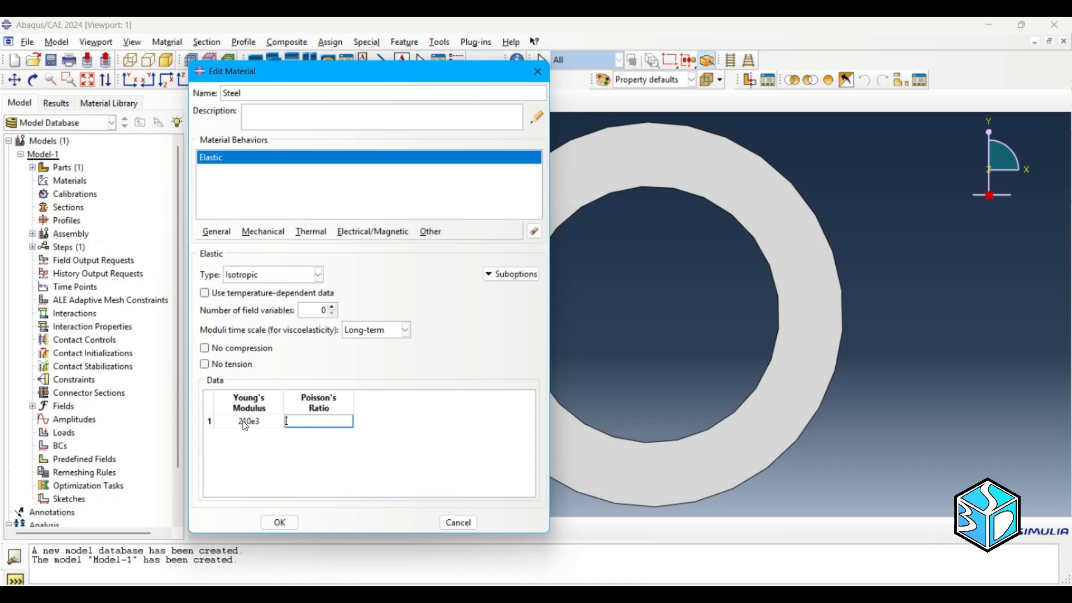
text(0.33)
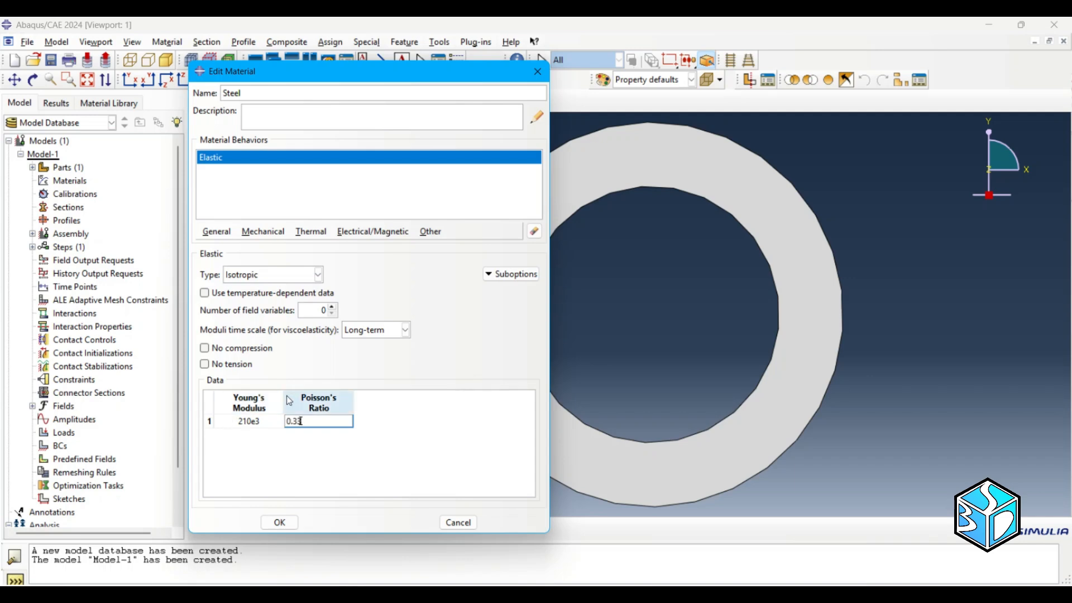
click(278, 521)
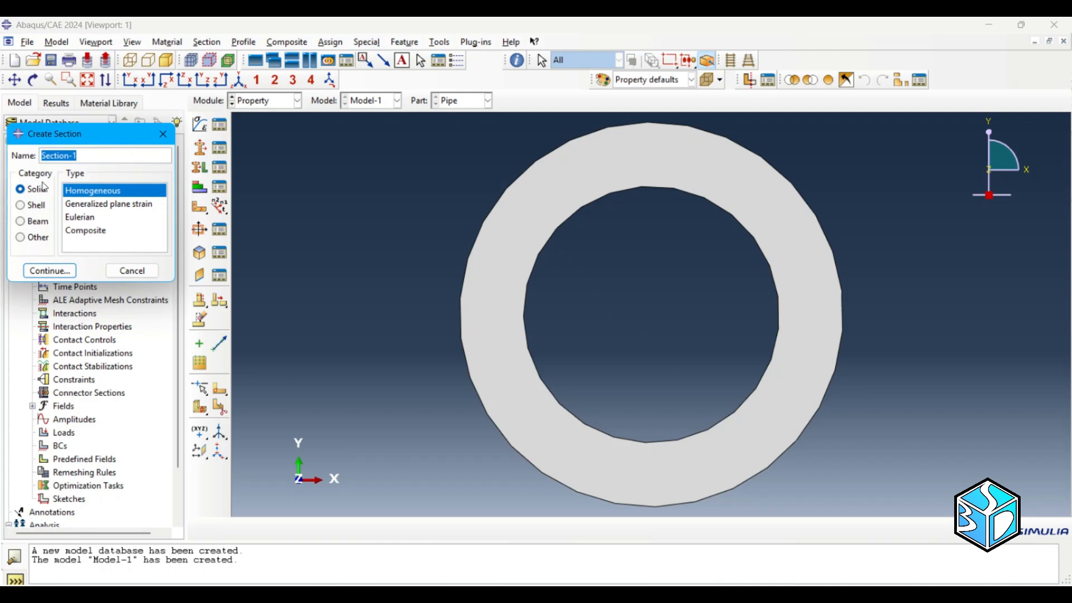
Create solid section Section-Steel using Steel and assign it to the ring.
text(Section-S)
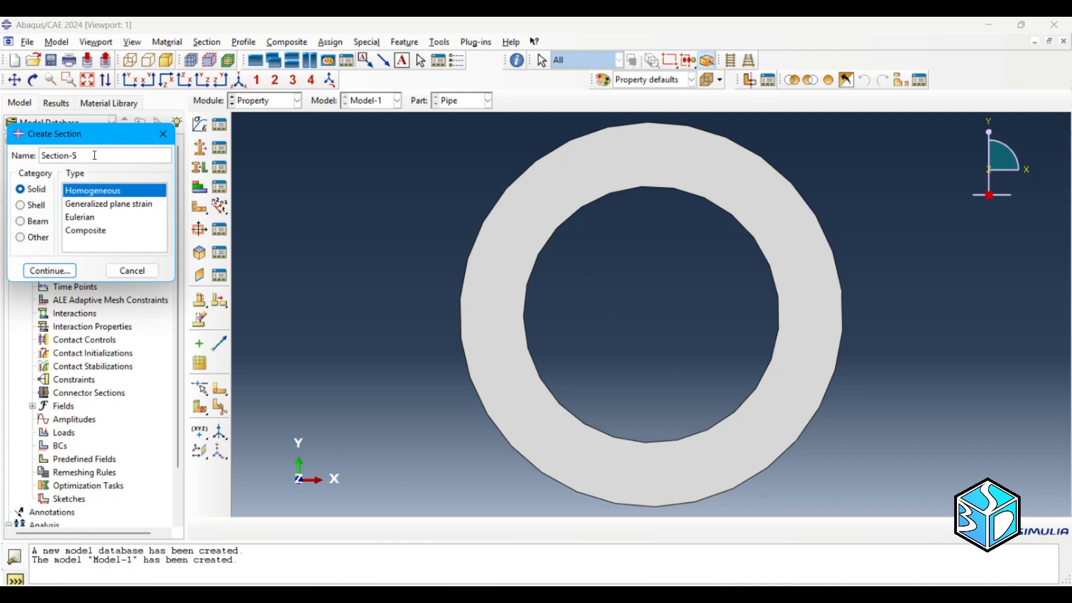
text(teel)
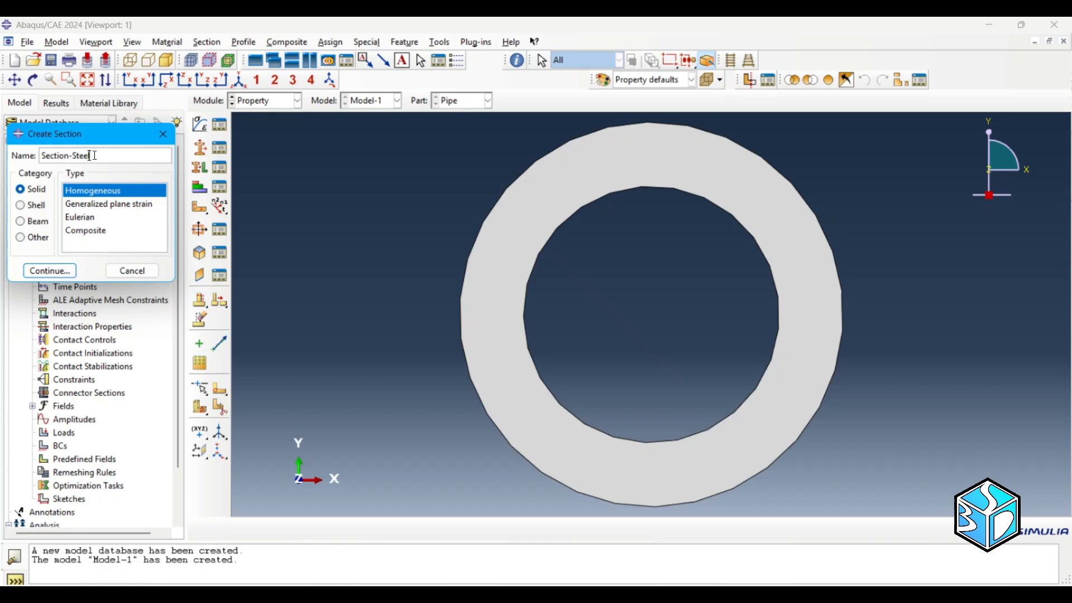
click(49, 270)
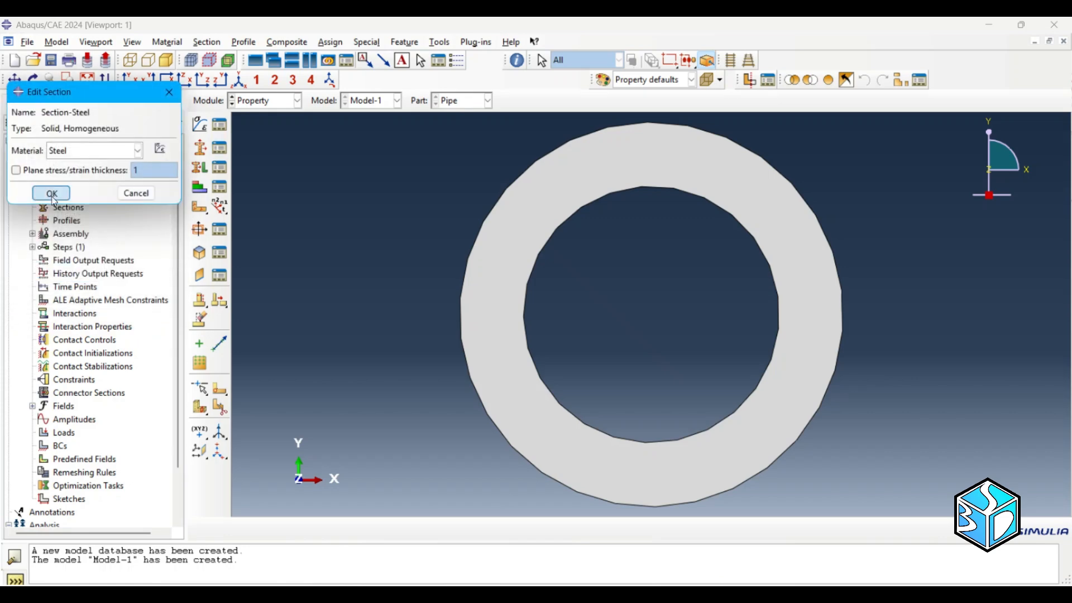
click(51, 192)
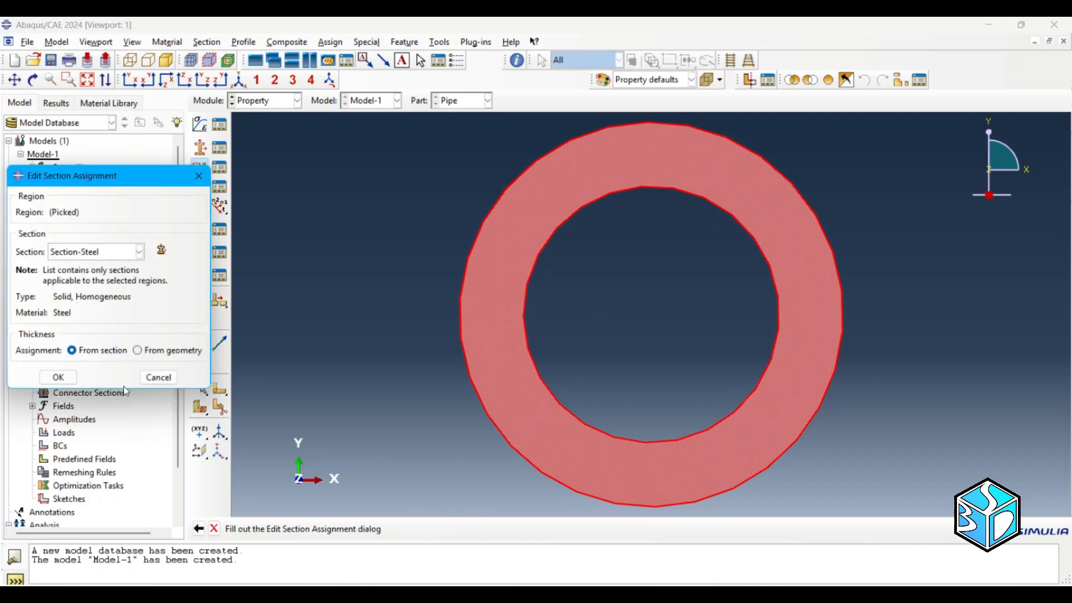
click(58, 376)
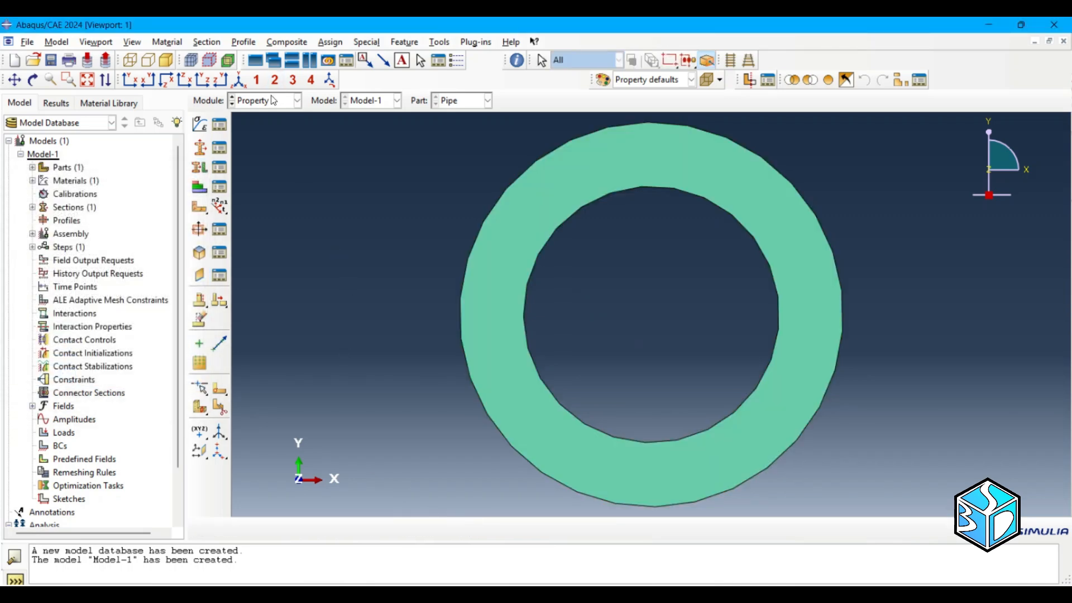
Add a dependent instance of part Pipe to the assembly.
click(266, 100)
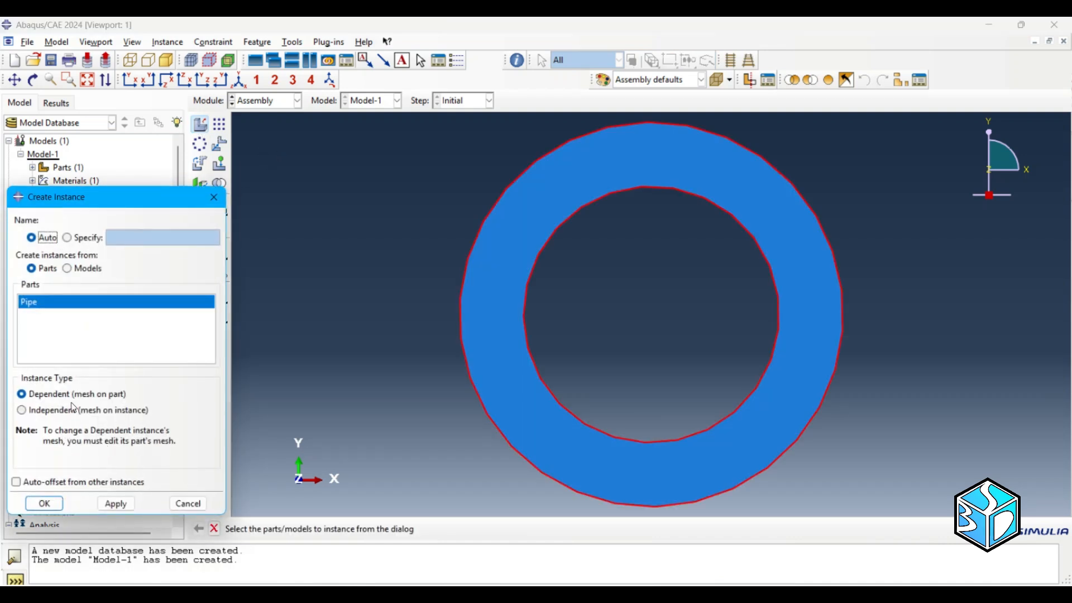
click(295, 101)
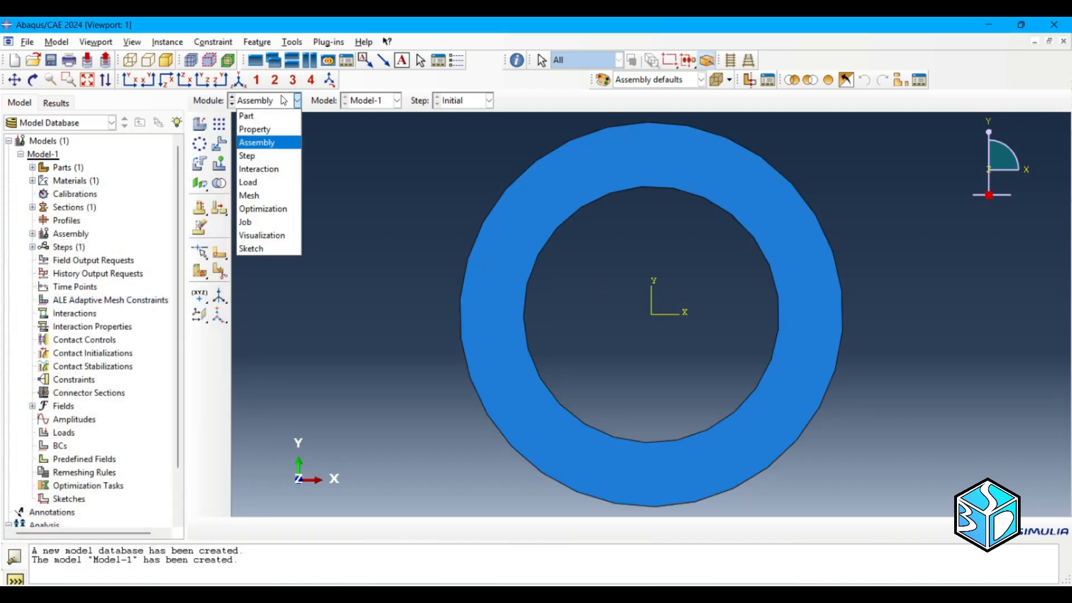
Create a Static, General step Step-1 after Initial with default settings.
click(246, 155)
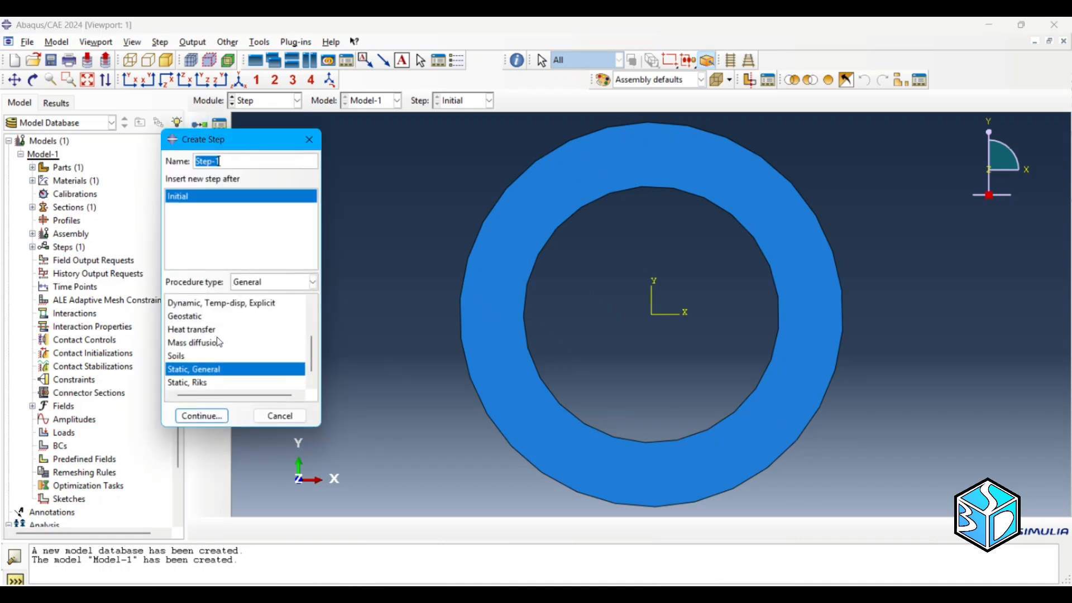
click(201, 416)
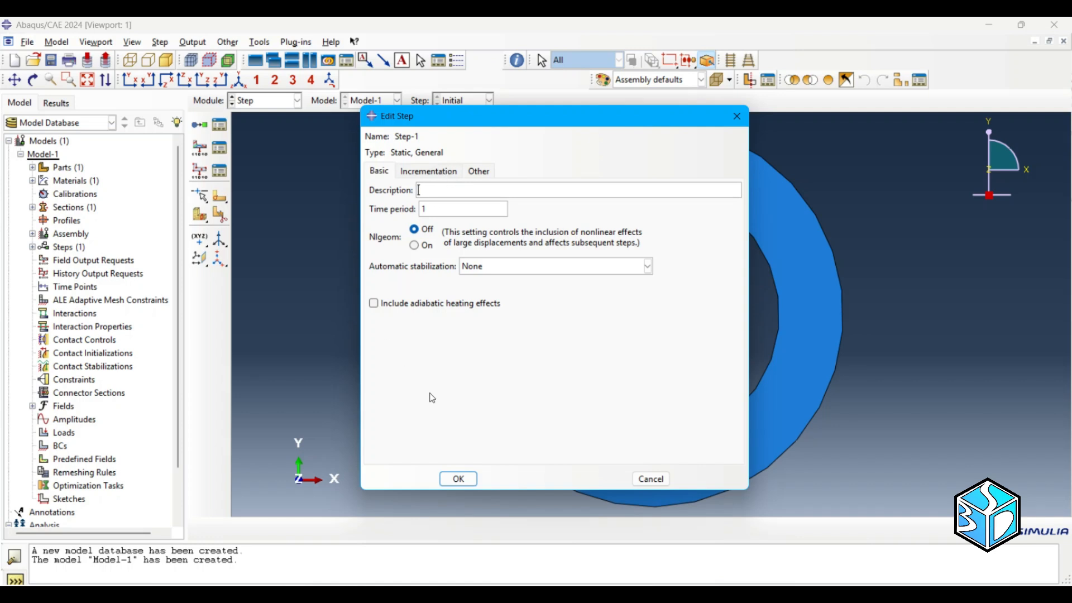
click(457, 479)
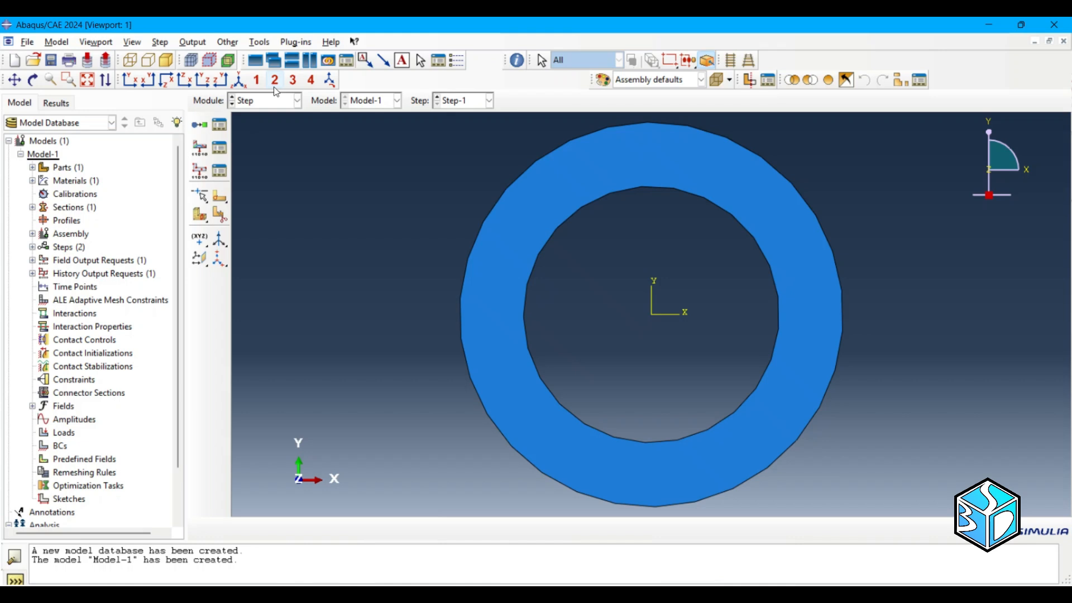
Apply a uniform pressure load of 200 to the ring's inner edge in Step-1.
click(295, 100)
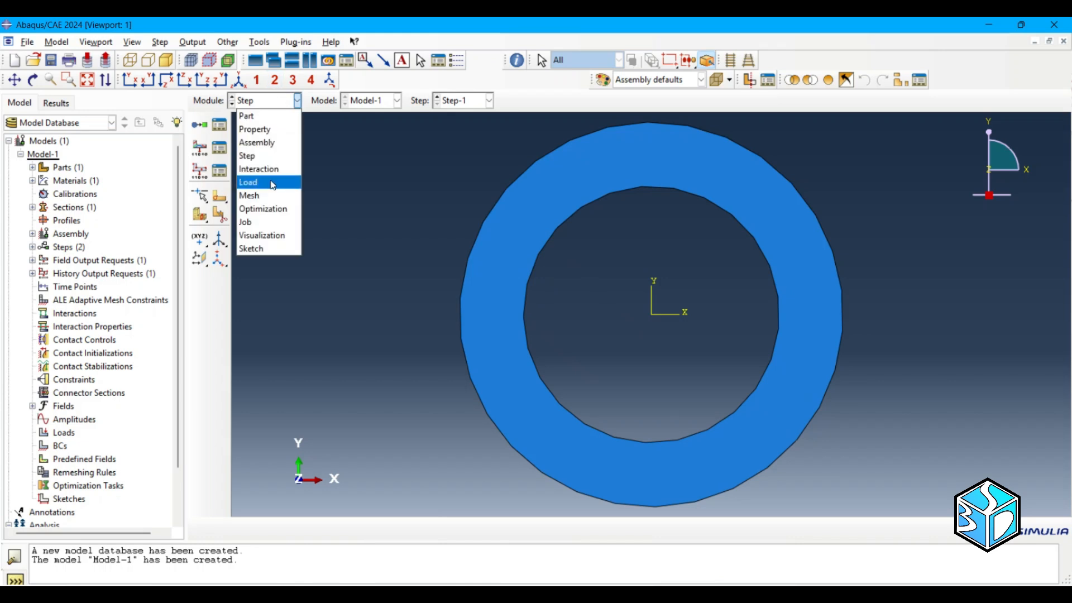
click(248, 182)
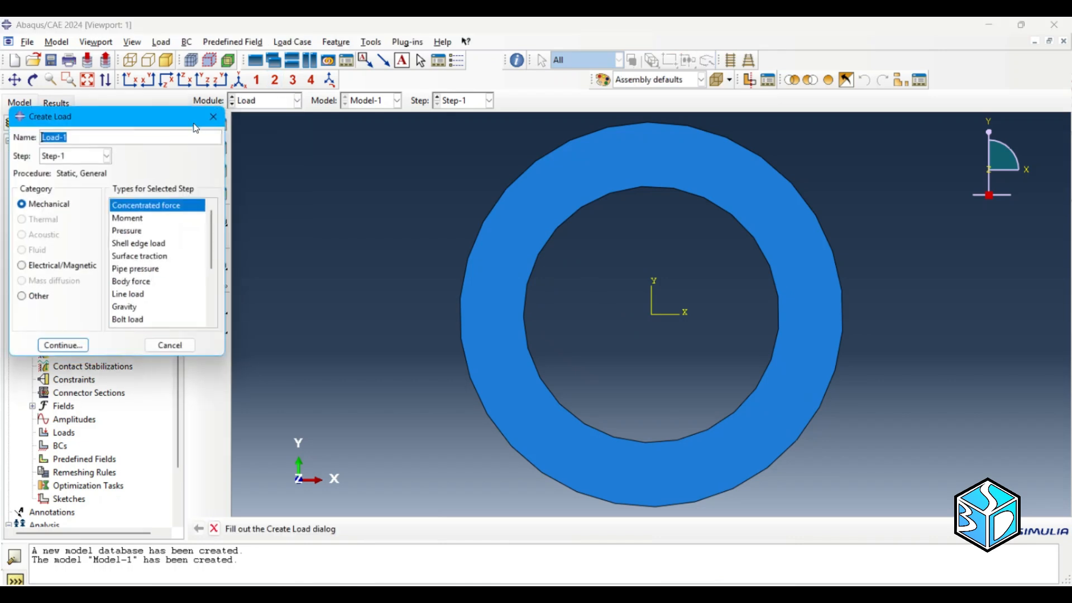
click(130, 232)
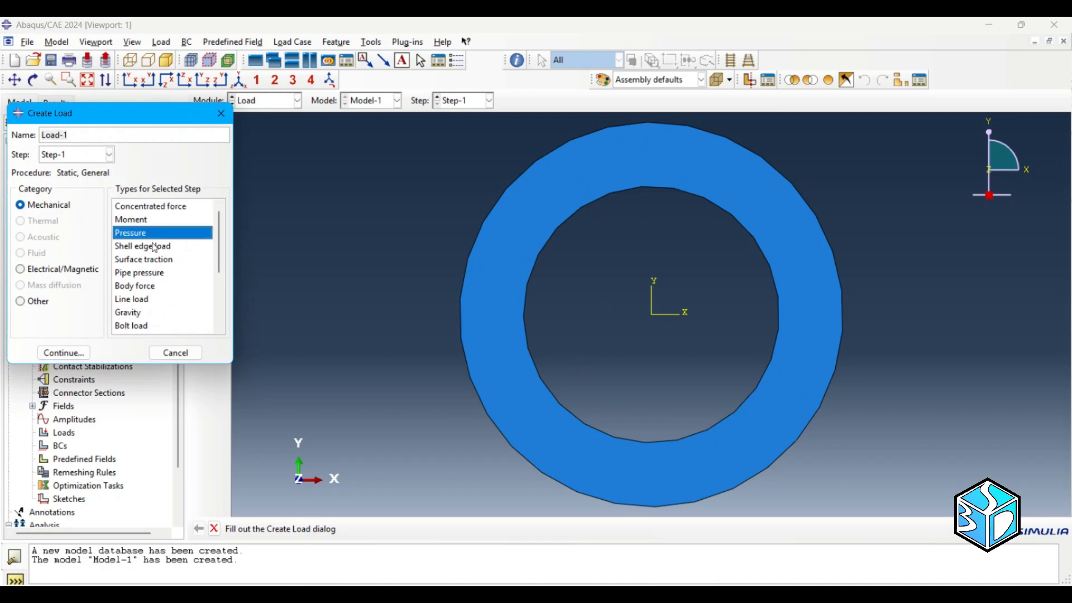
click(63, 352)
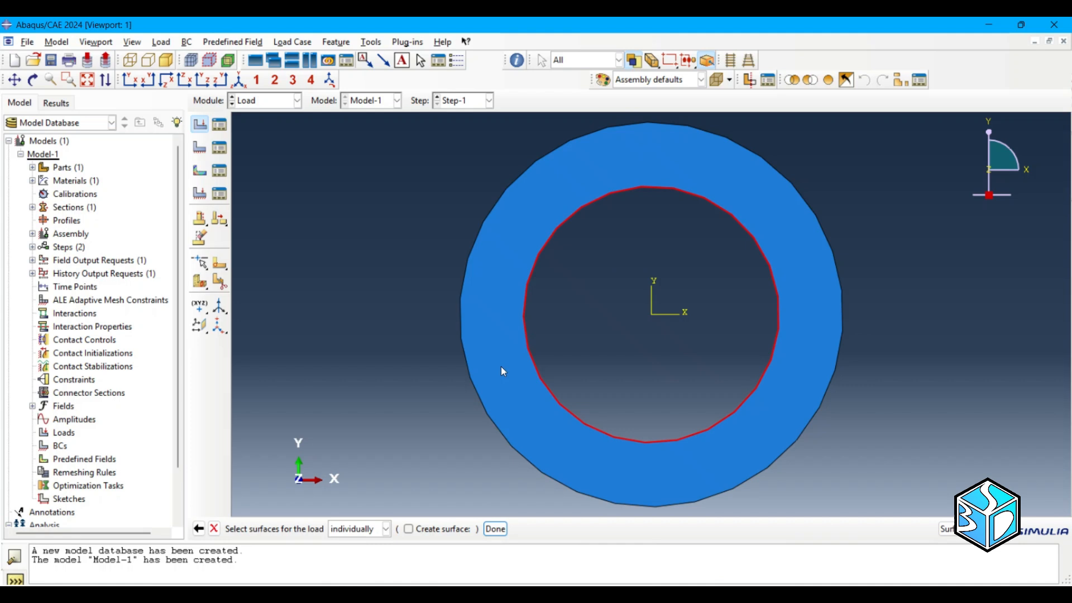
click(494, 529)
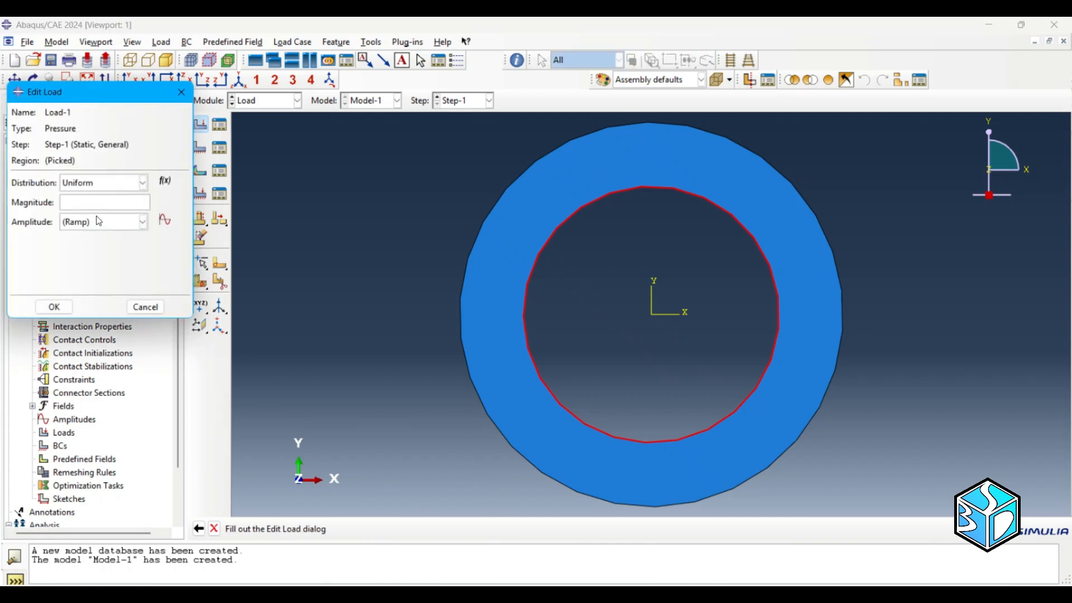
text(200)
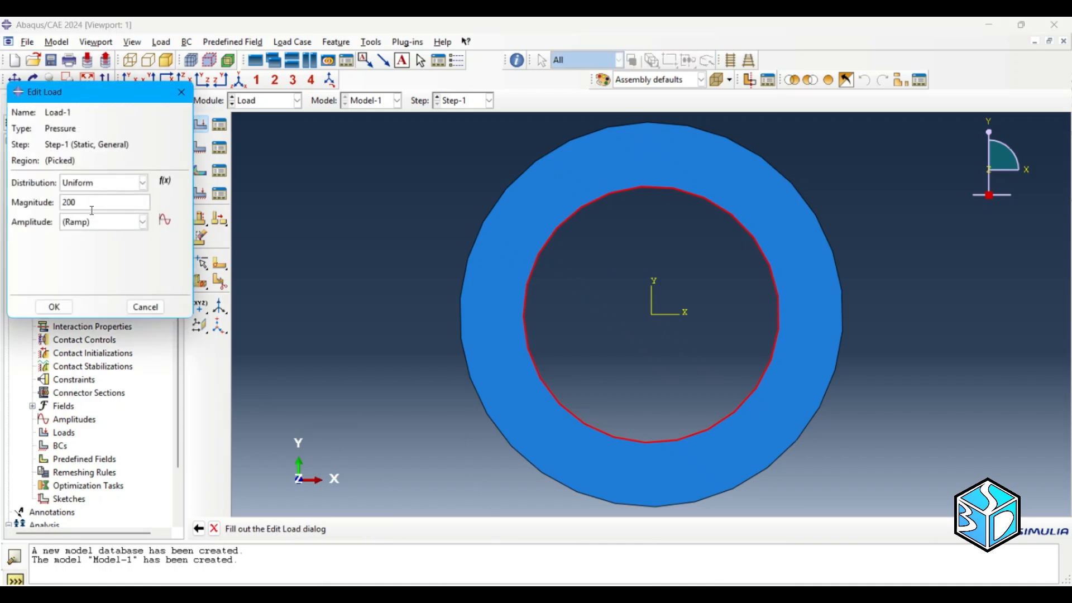
click(53, 306)
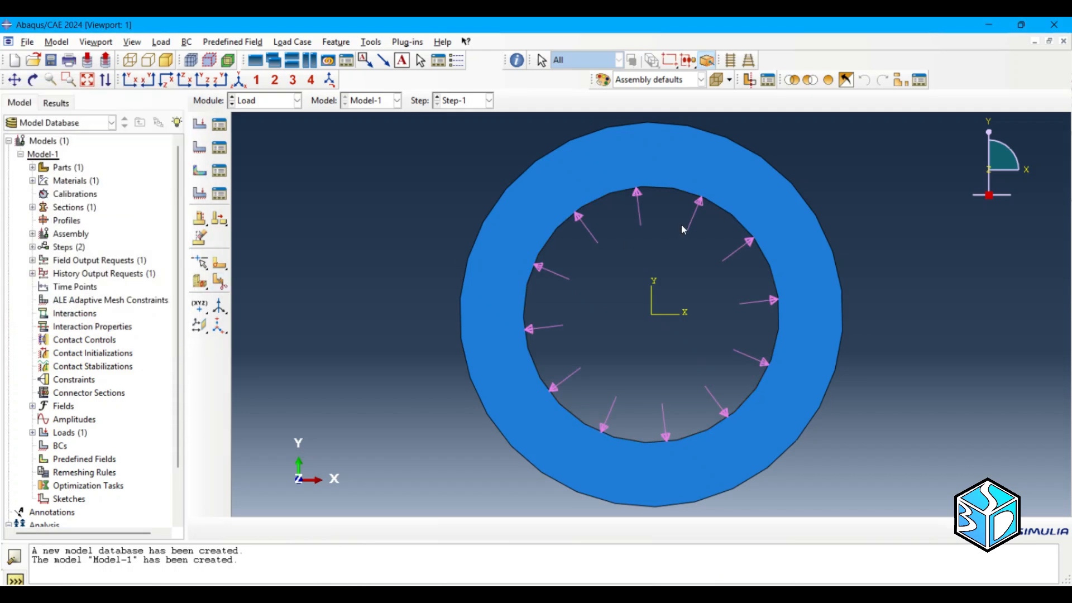
mouse_move(578, 319)
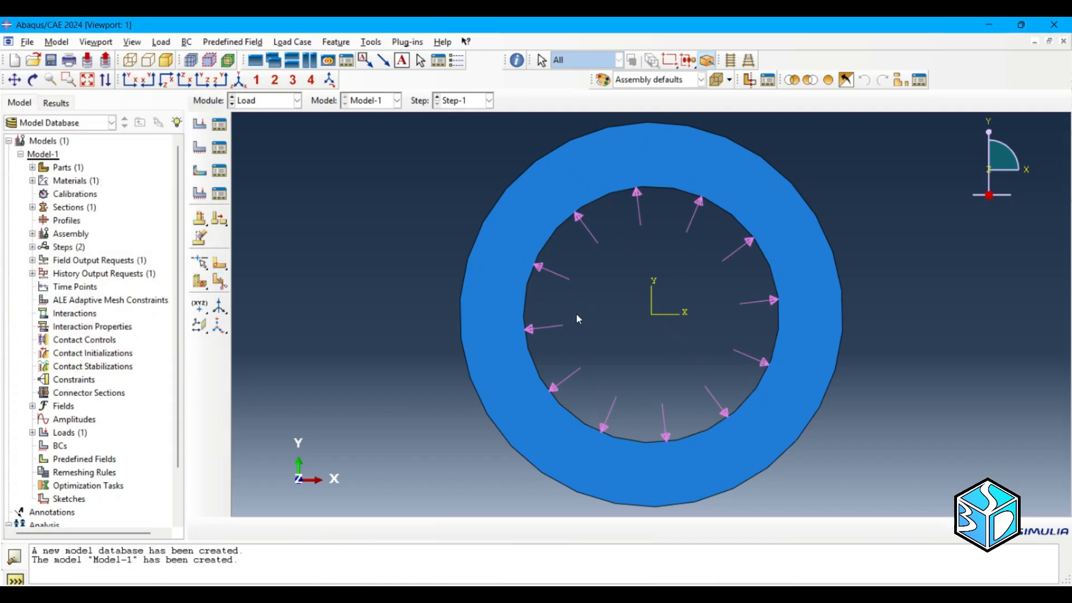
click(295, 100)
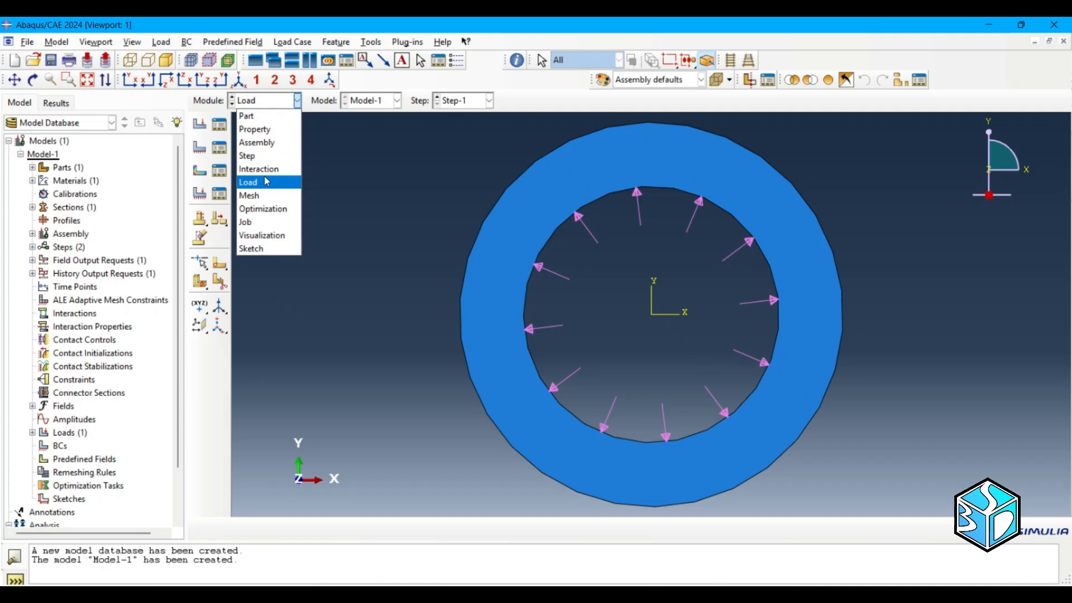
Seed the Pipe instance with global size 2.5 and mesh it into 230 elements.
click(249, 195)
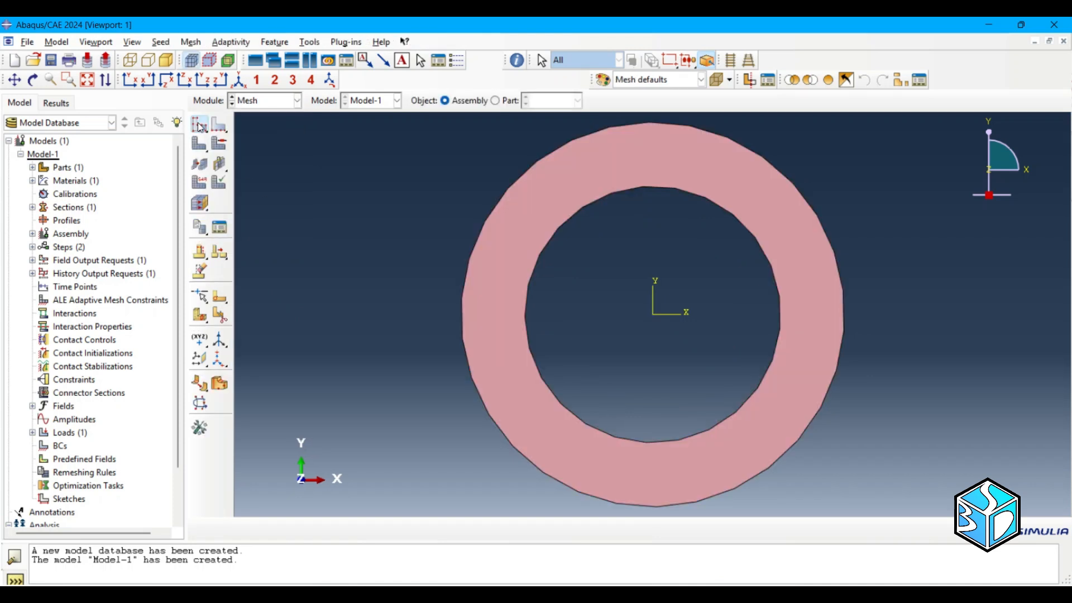
click(198, 126)
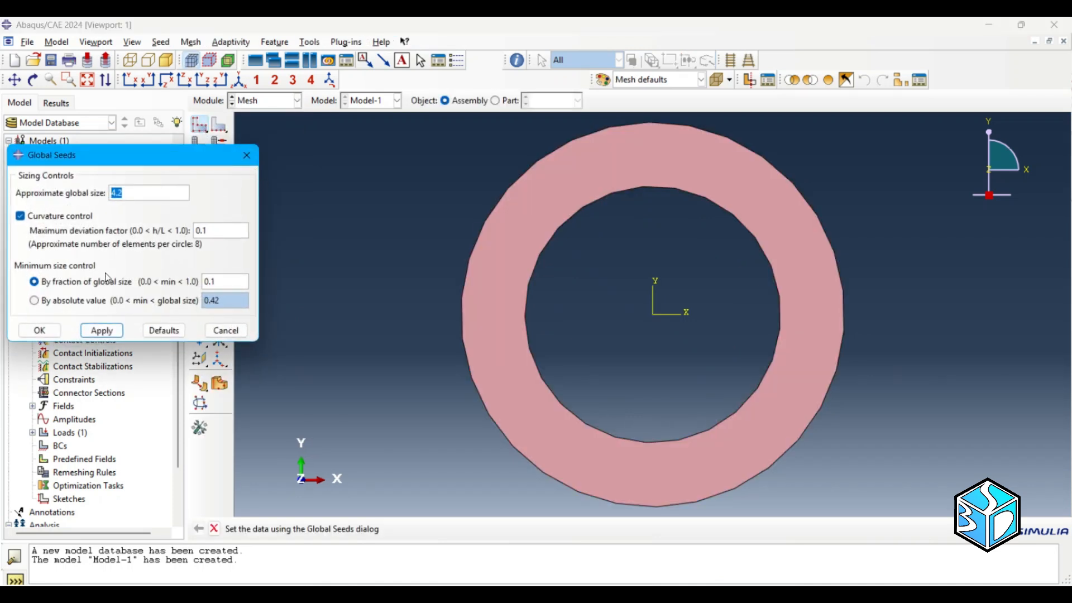
click(101, 330)
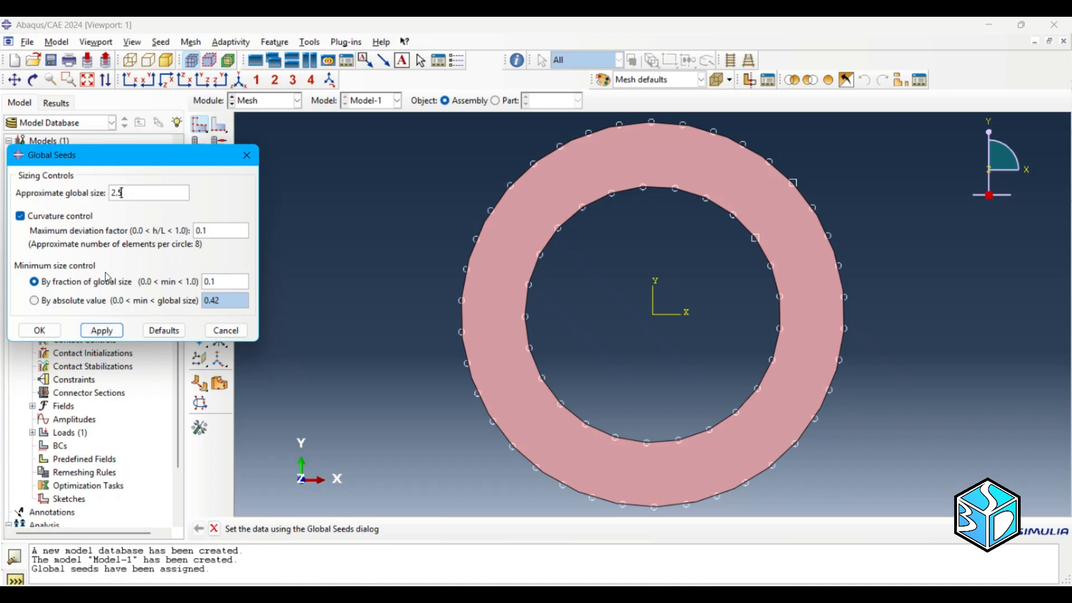
triple_click(147, 192)
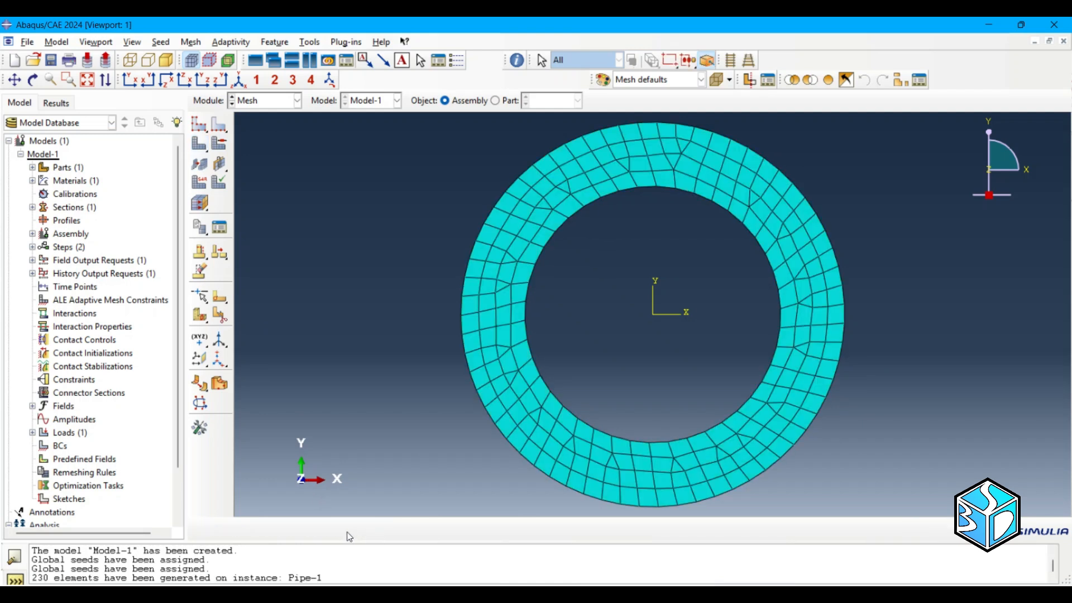
mouse_move(327, 470)
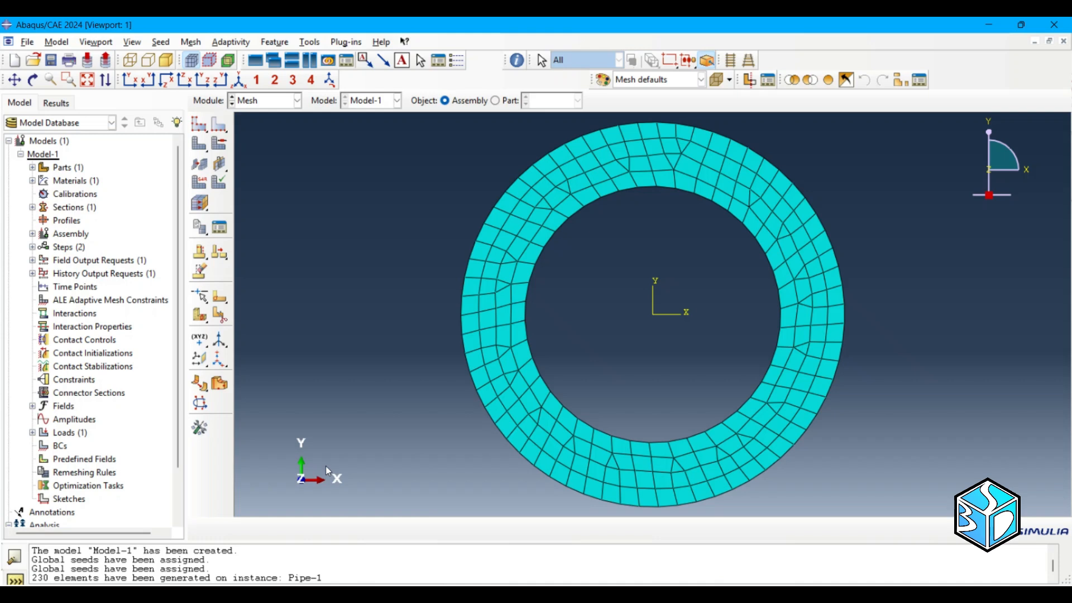
mouse_move(313, 458)
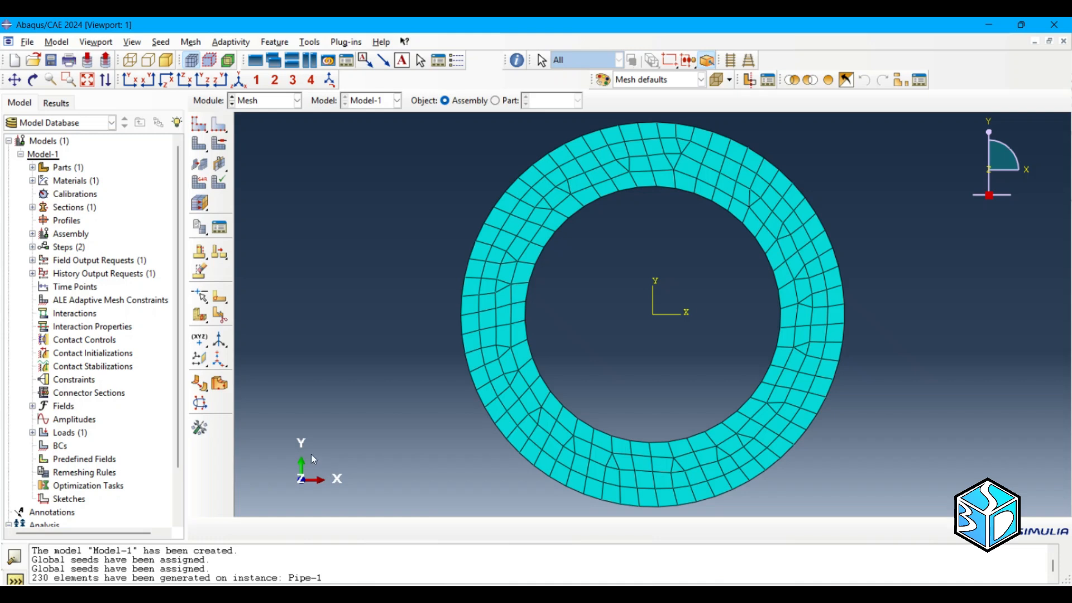
Create Job-1 for Model-1, submit it and run it to completion.
click(296, 101)
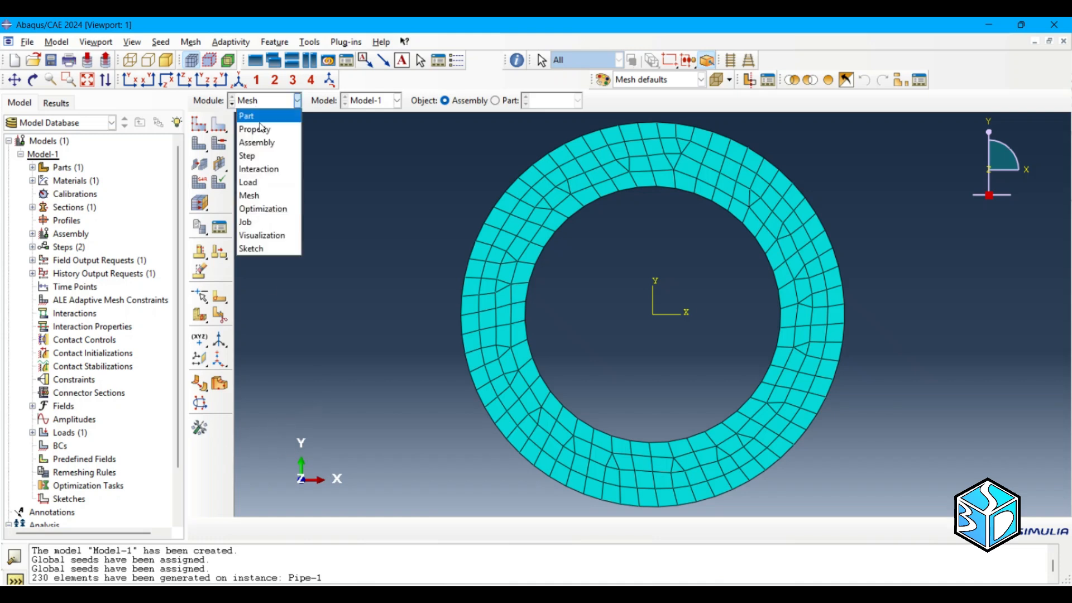
click(244, 222)
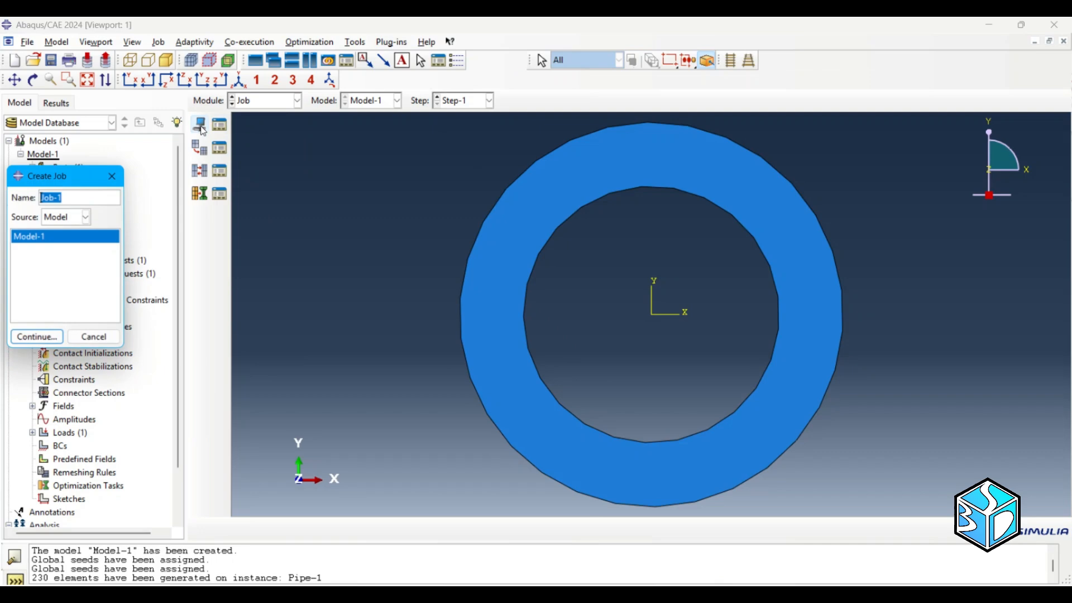
click(36, 336)
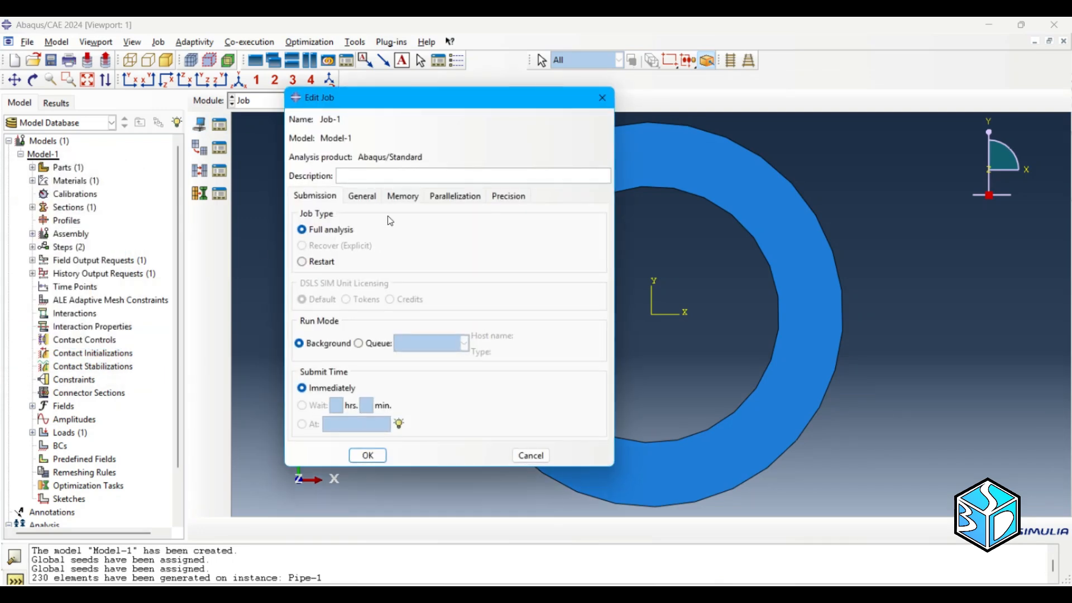
click(368, 455)
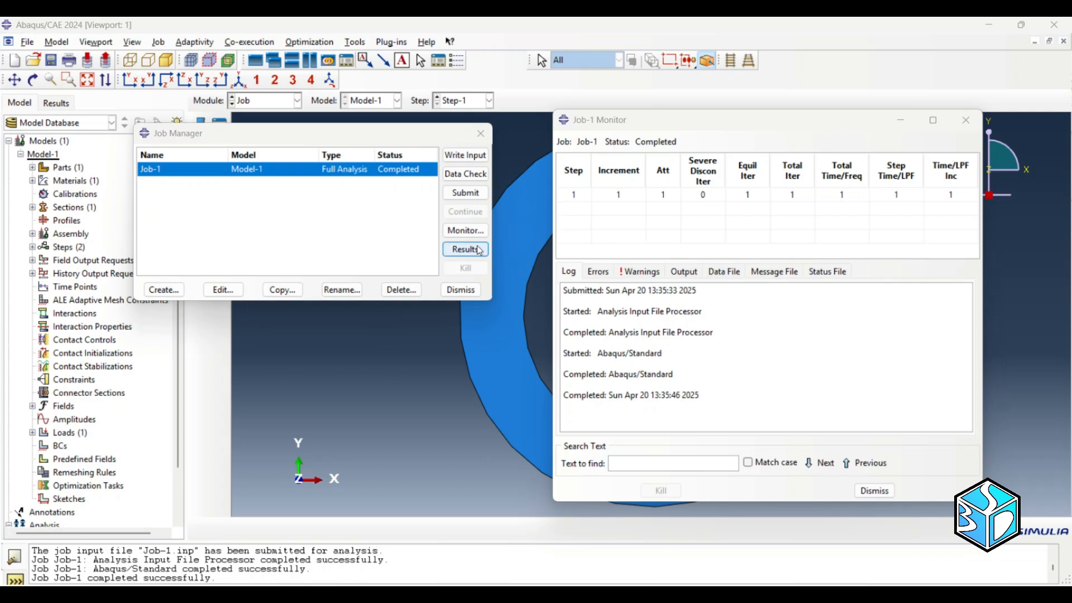
Open Job-1 results and plot the von Mises stress contour on the deformed ring.
click(465, 249)
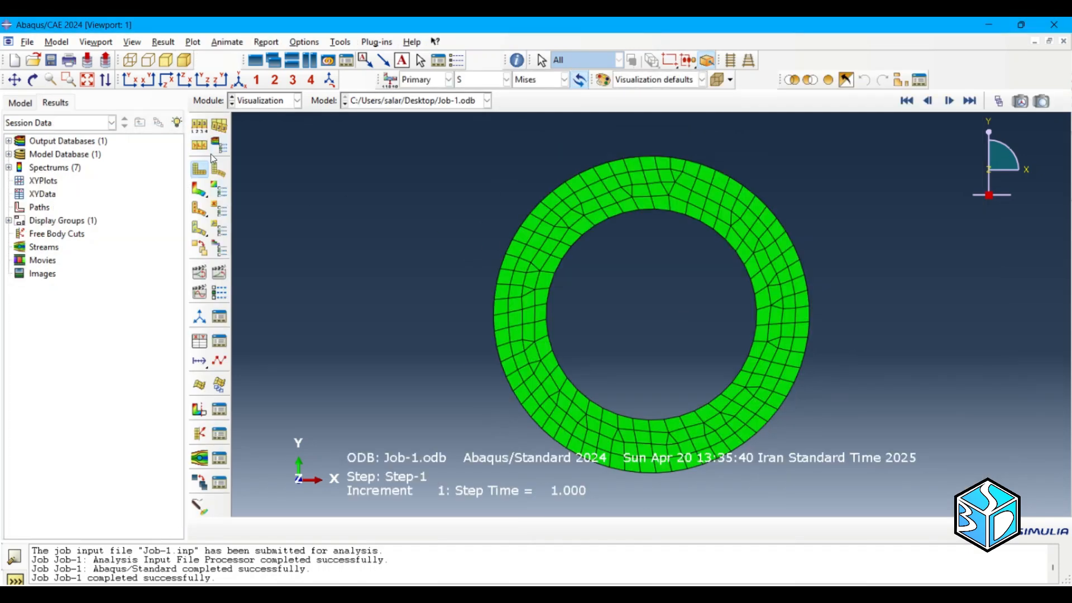
click(219, 169)
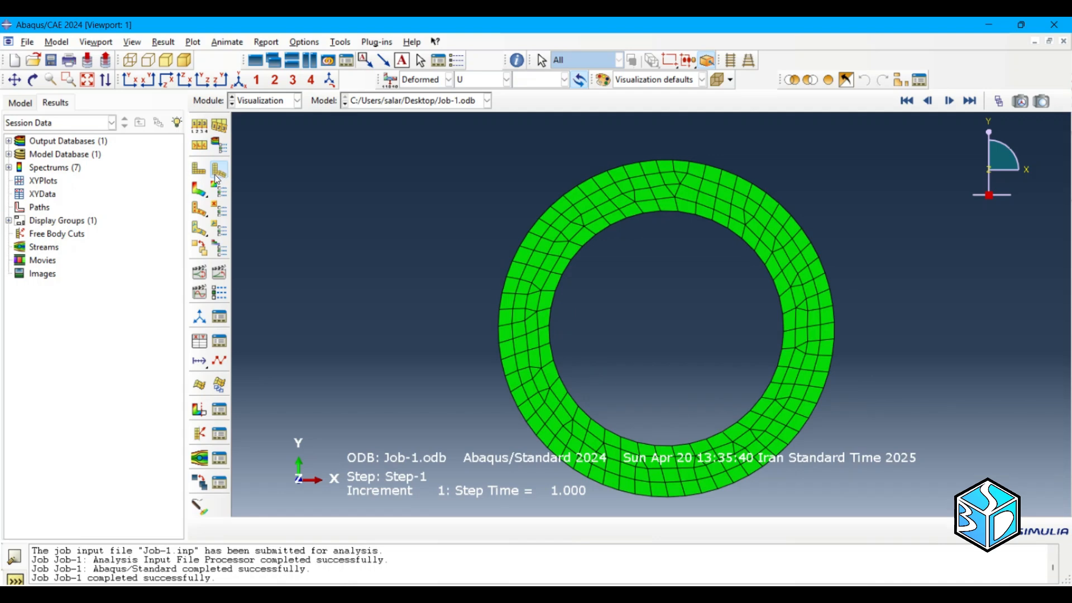
click(198, 188)
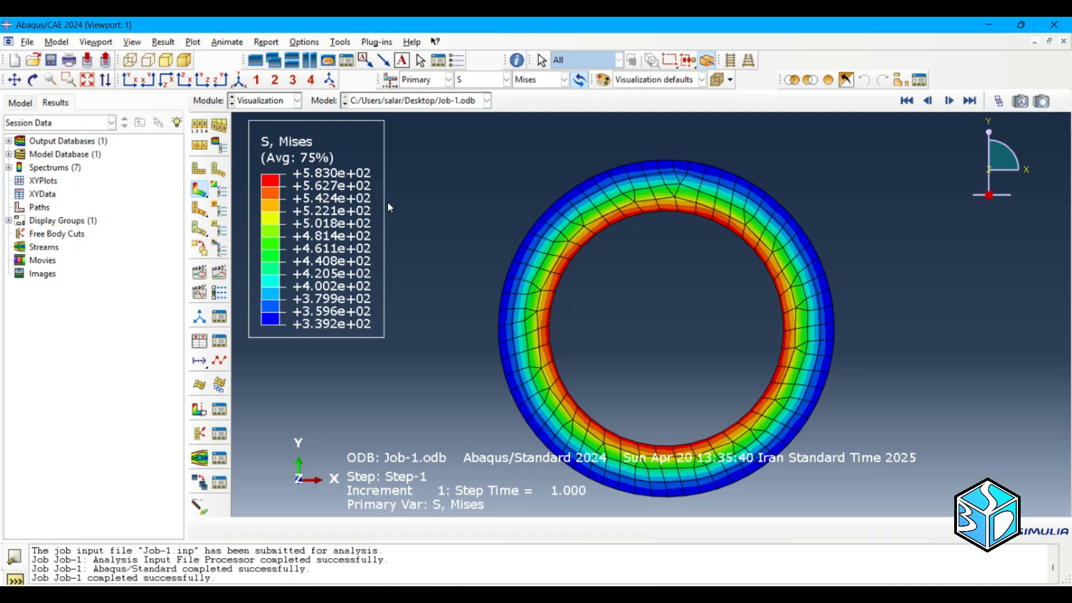
mouse_move(611, 332)
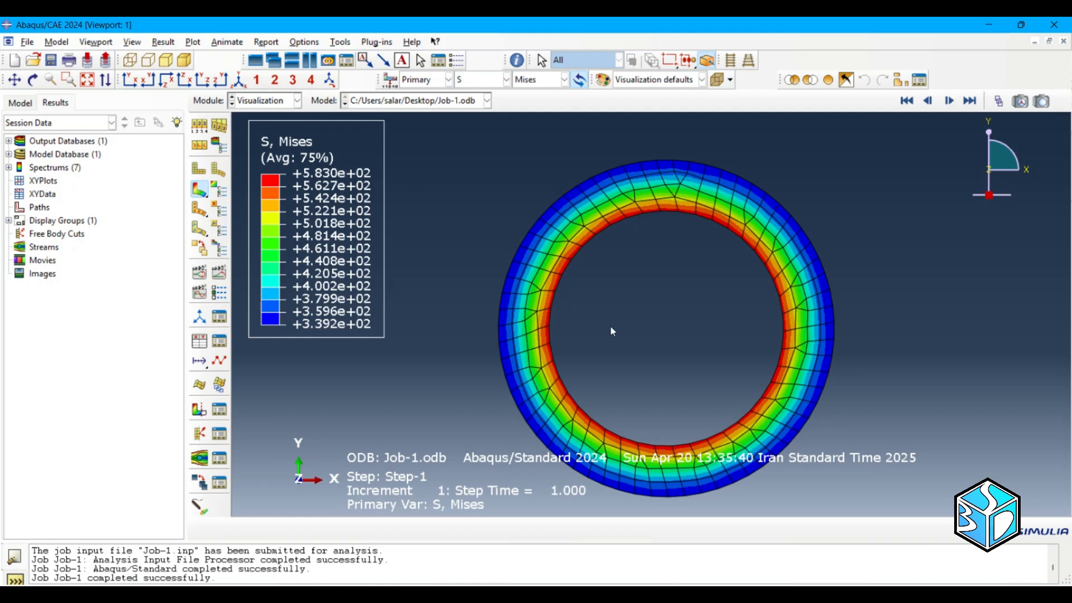
mouse_move(622, 330)
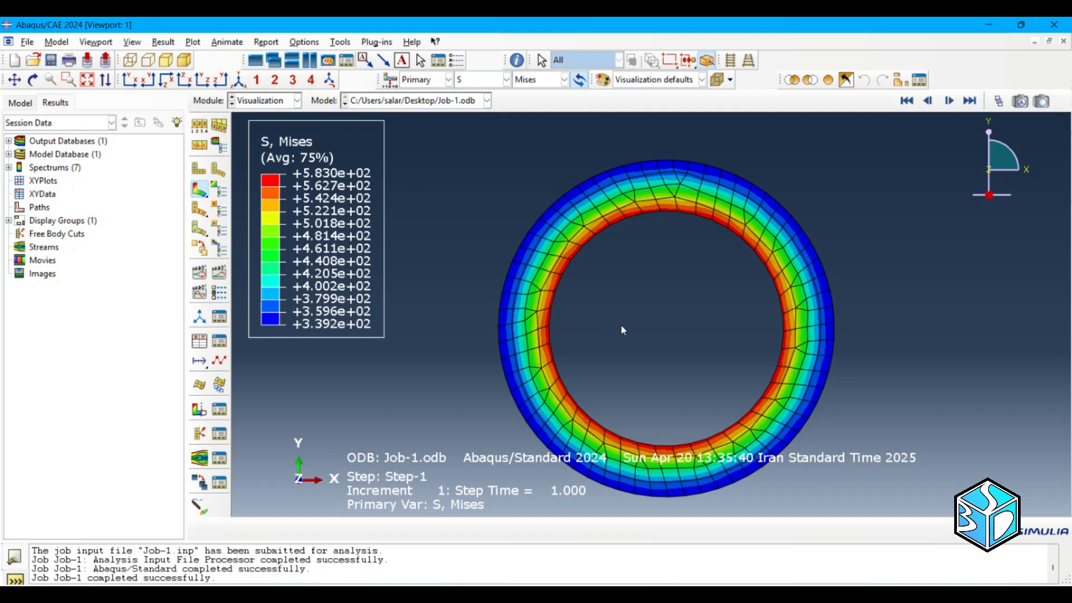